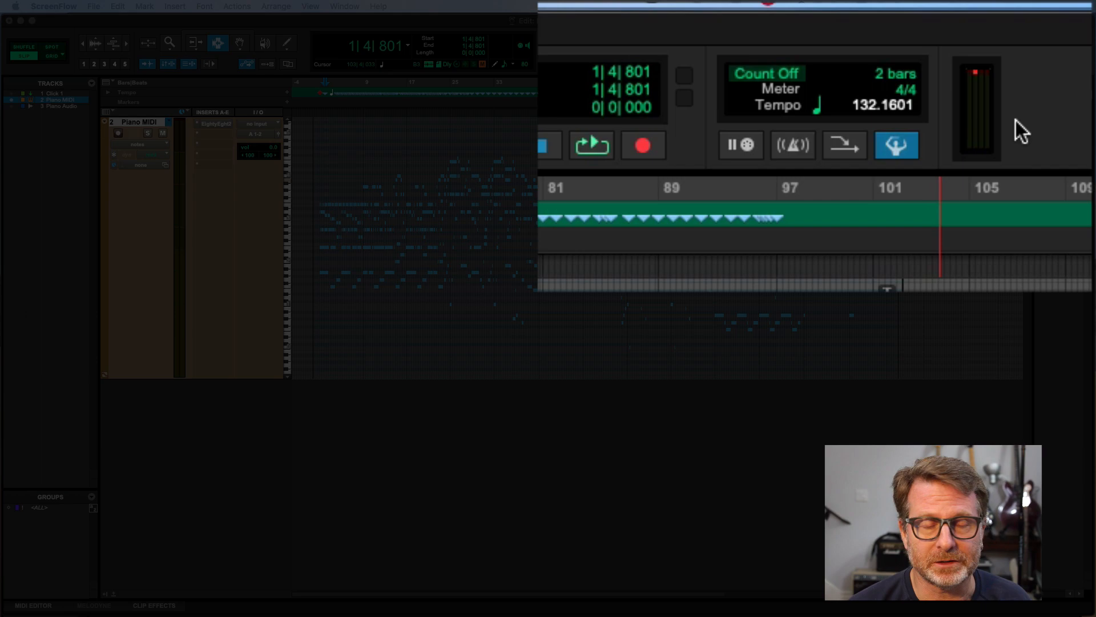
# View the Piano MIDI track in the MIDI Editor and as notation, then load the Pro Tools MIDI Part 1 session.
pyautogui.click(162, 44)
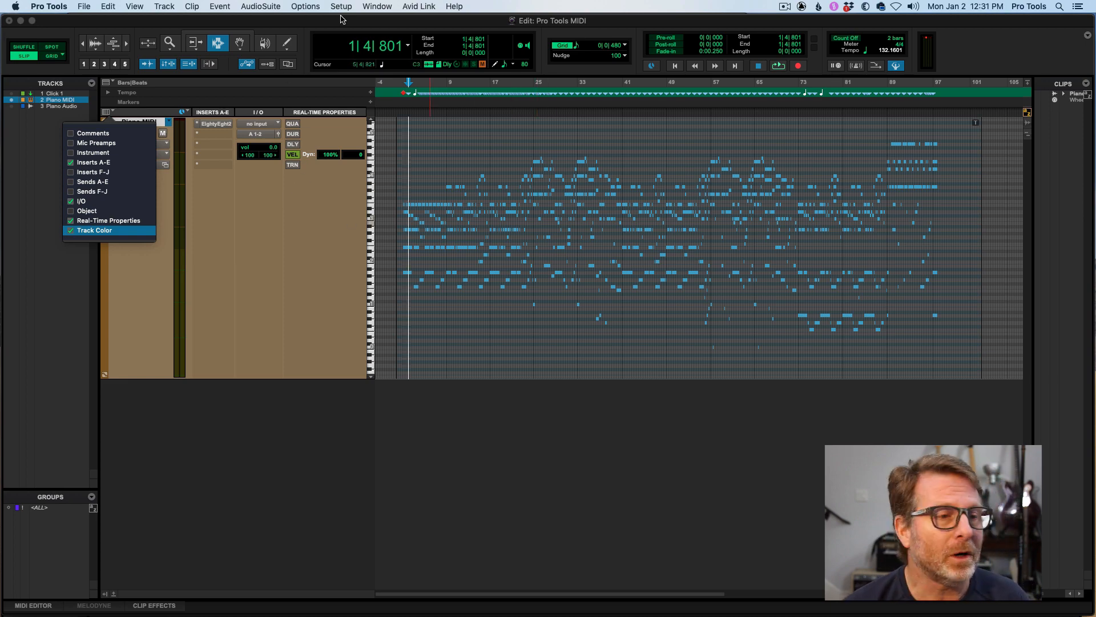
pyautogui.click(377, 6)
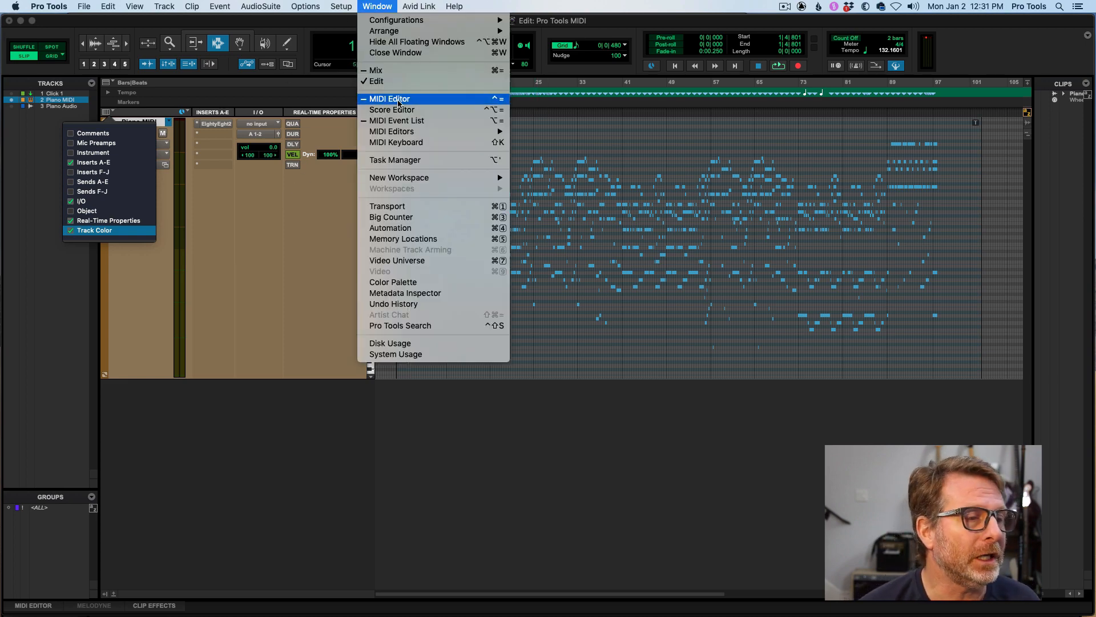
pyautogui.click(390, 98)
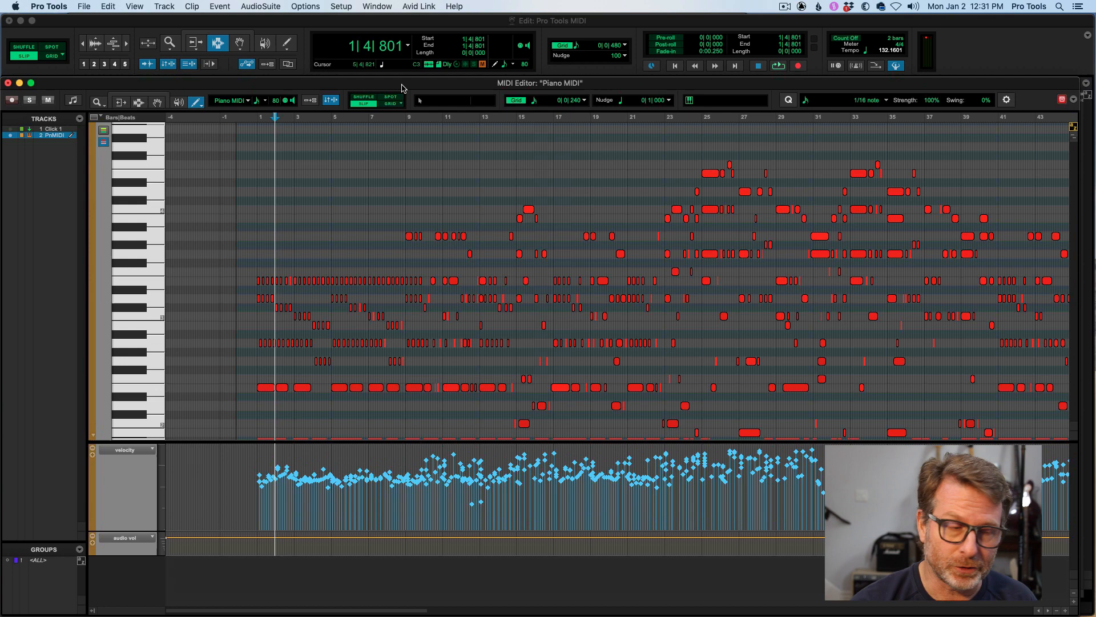
pyautogui.click(377, 7)
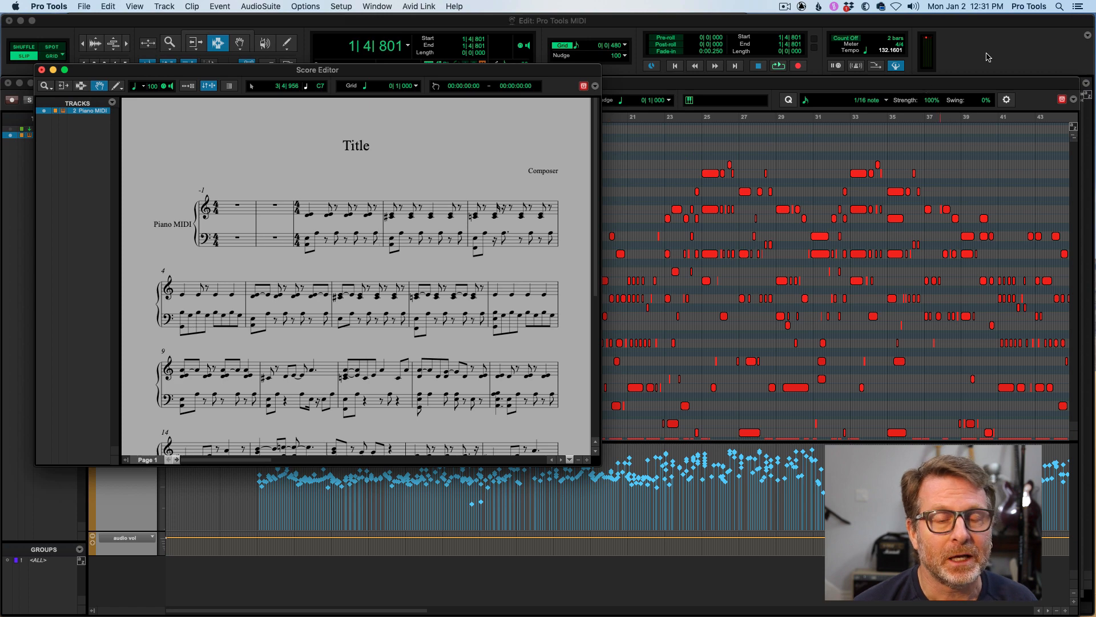
pyautogui.click(41, 69)
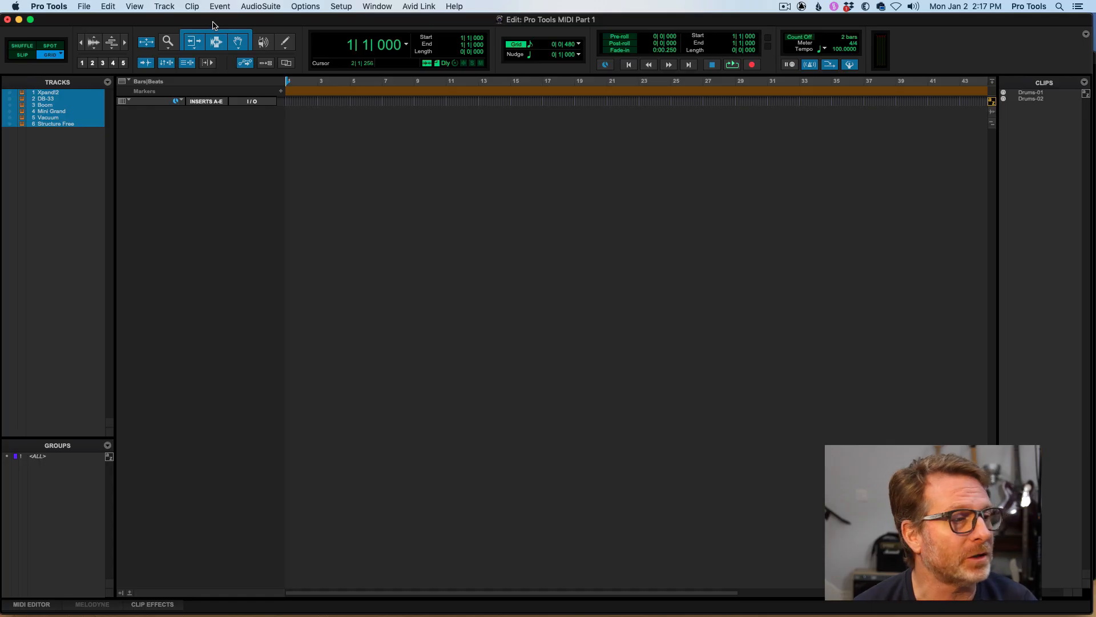
# Create a Click 1 click track via the Track menu and toggle the transport metronome.
pyautogui.click(164, 7)
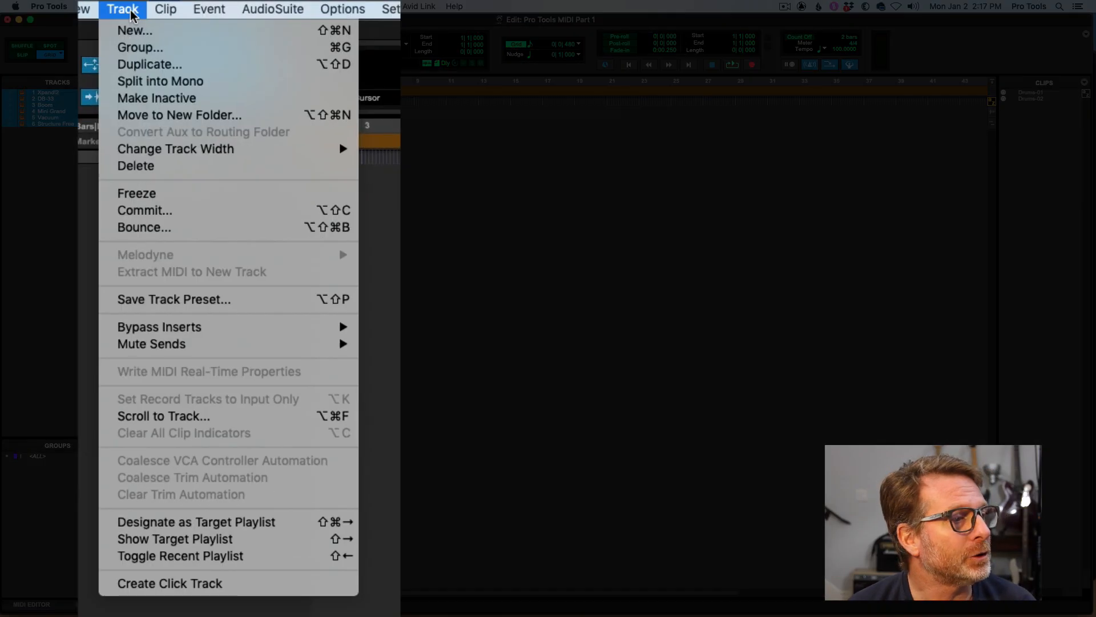
pyautogui.moveTo(169, 583)
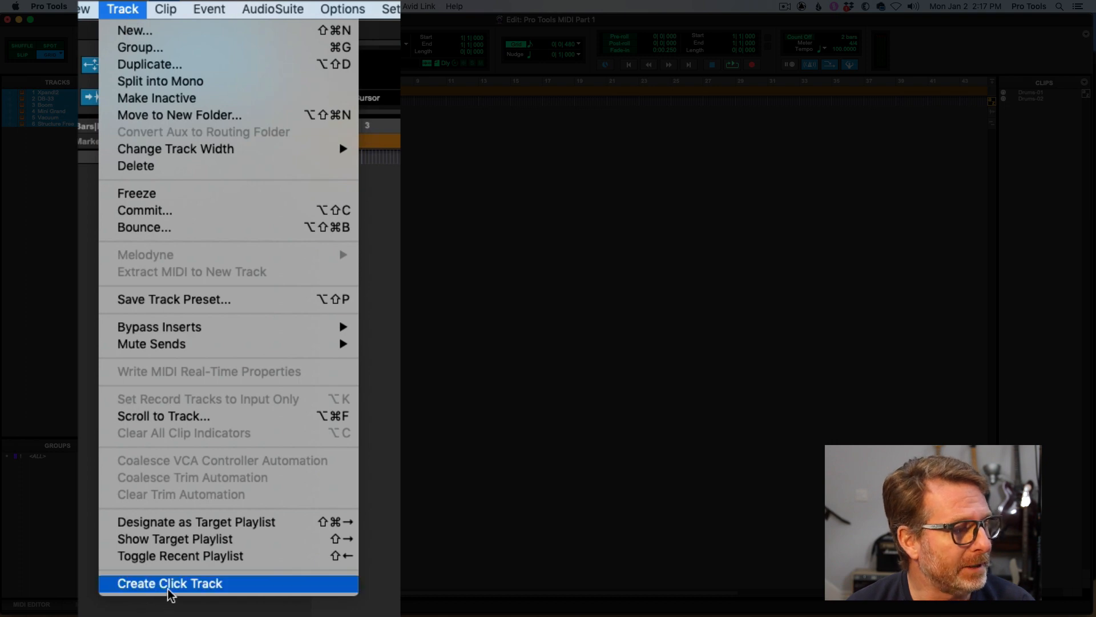
pyautogui.click(169, 583)
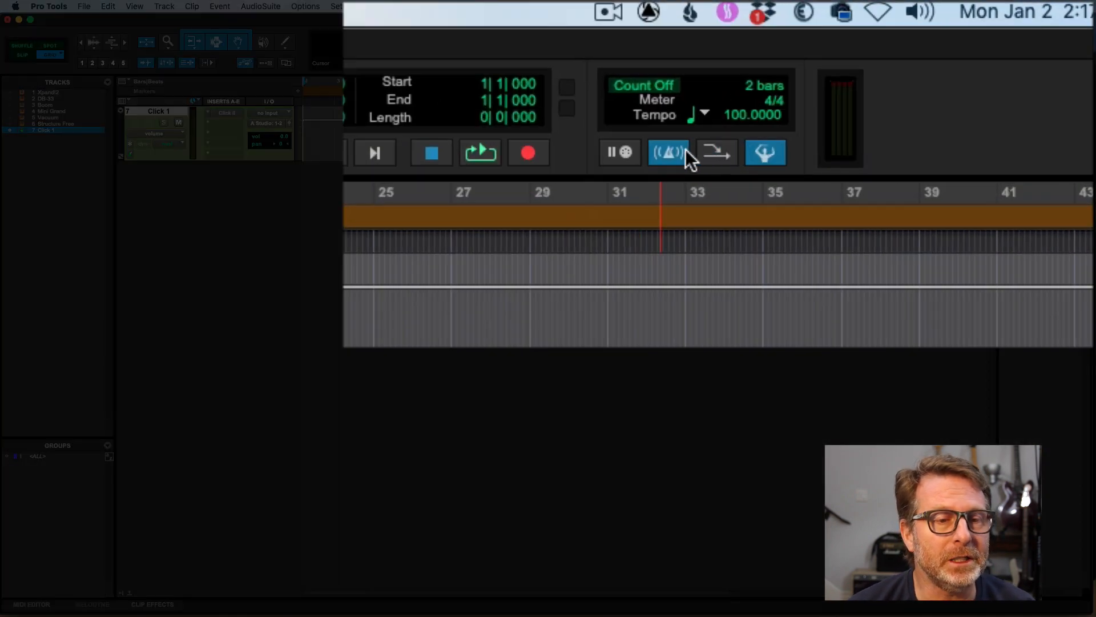
pyautogui.click(667, 151)
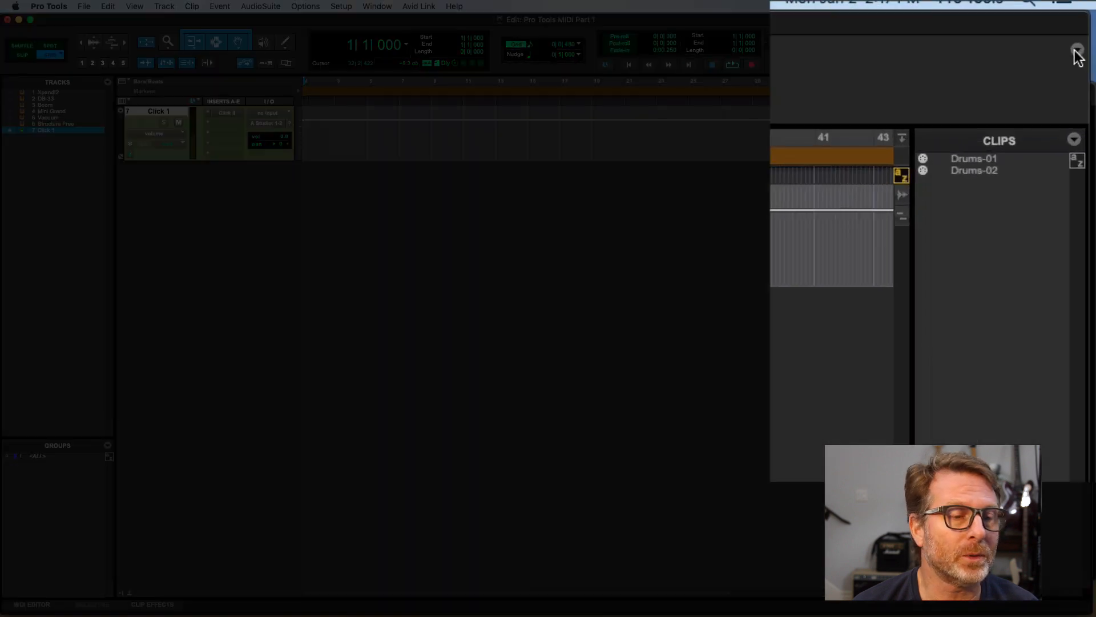
# Review the Edit window toolbar display options unchanged, then enable the metronome click for Click 1.
pyautogui.click(1077, 50)
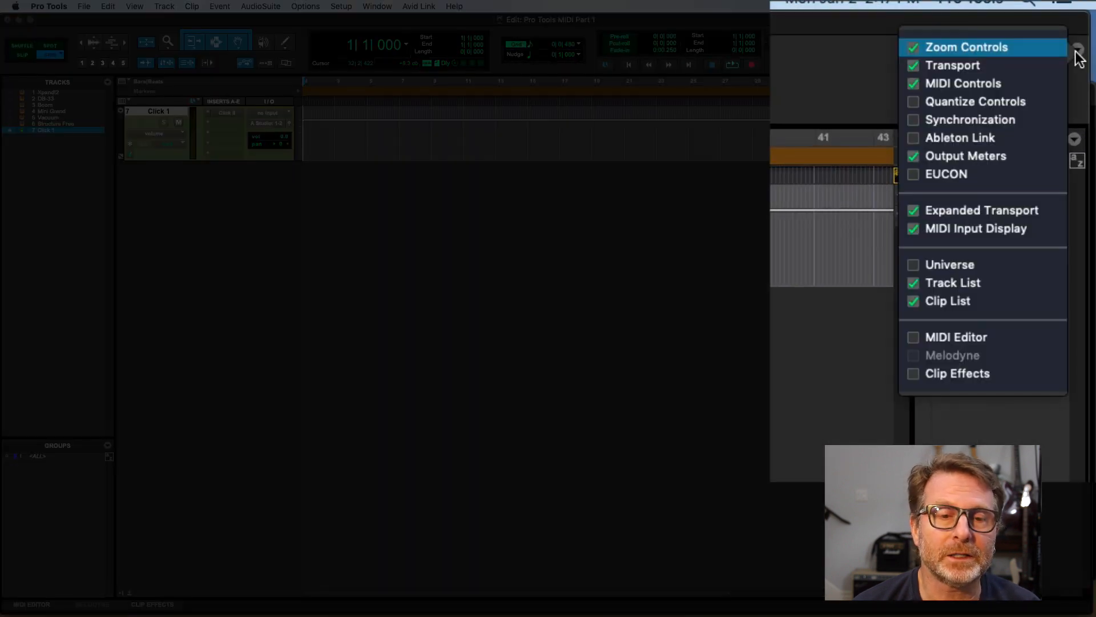
pyautogui.moveTo(952, 65)
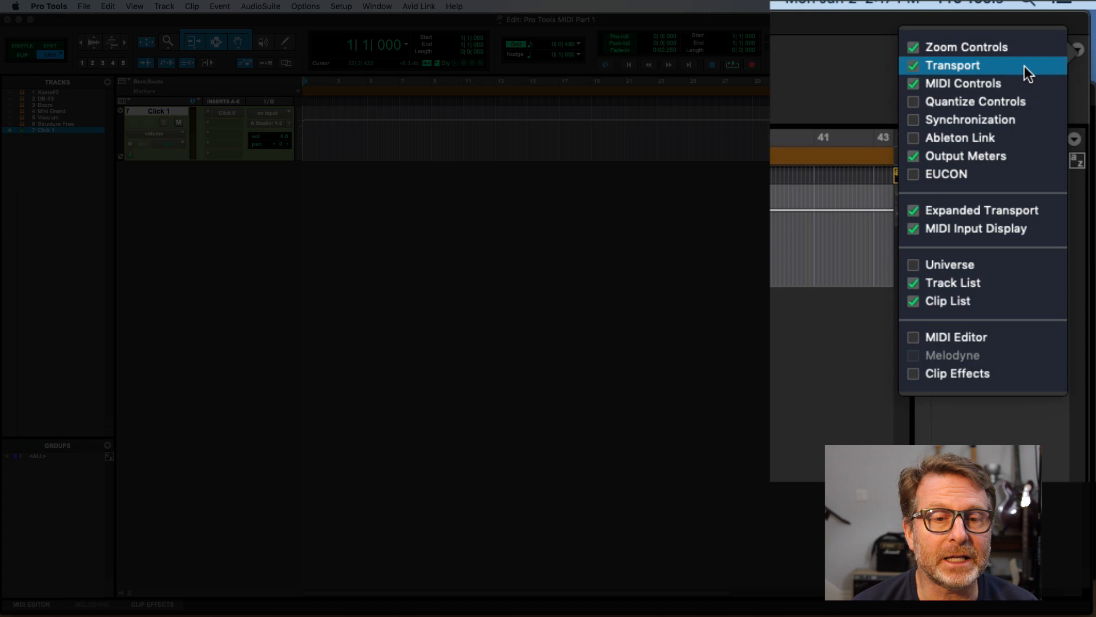
pyautogui.moveTo(979, 83)
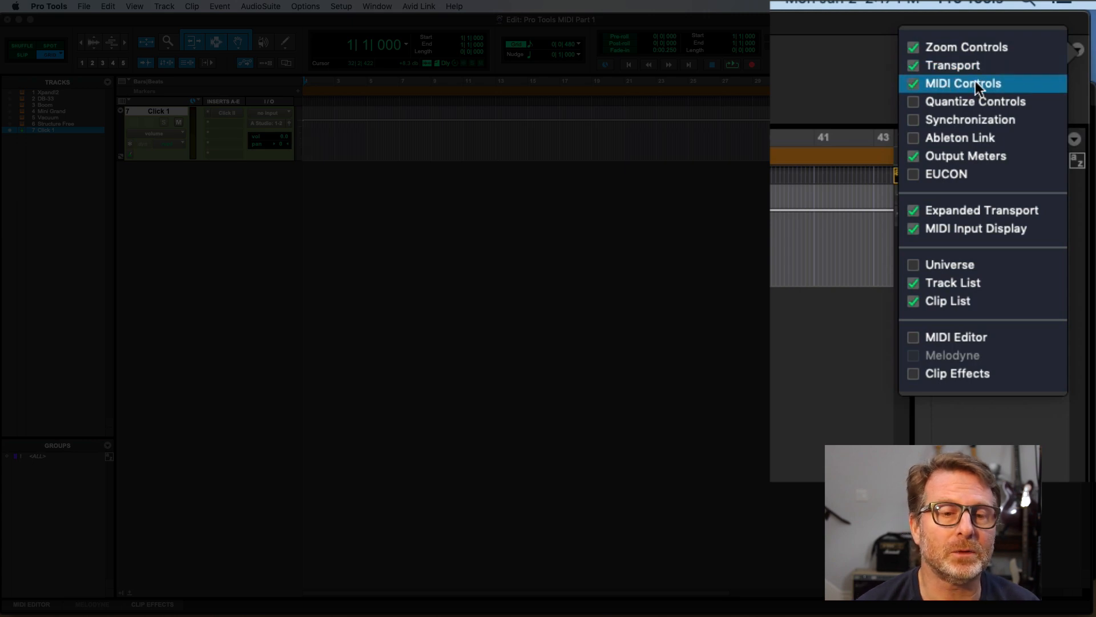
pyautogui.click(962, 82)
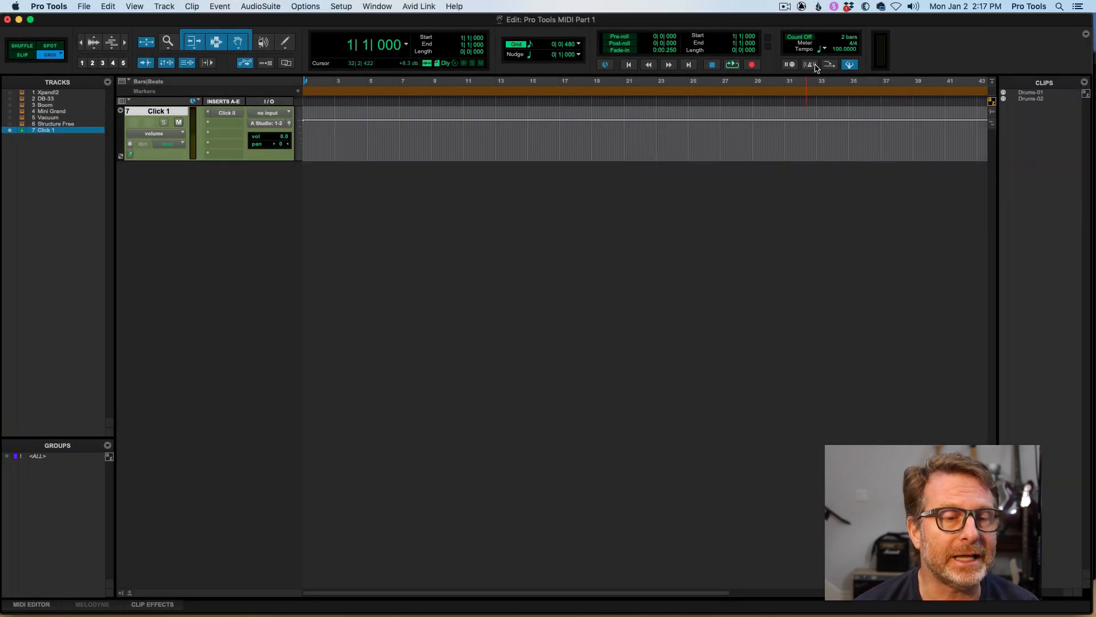
pyautogui.moveTo(811, 64)
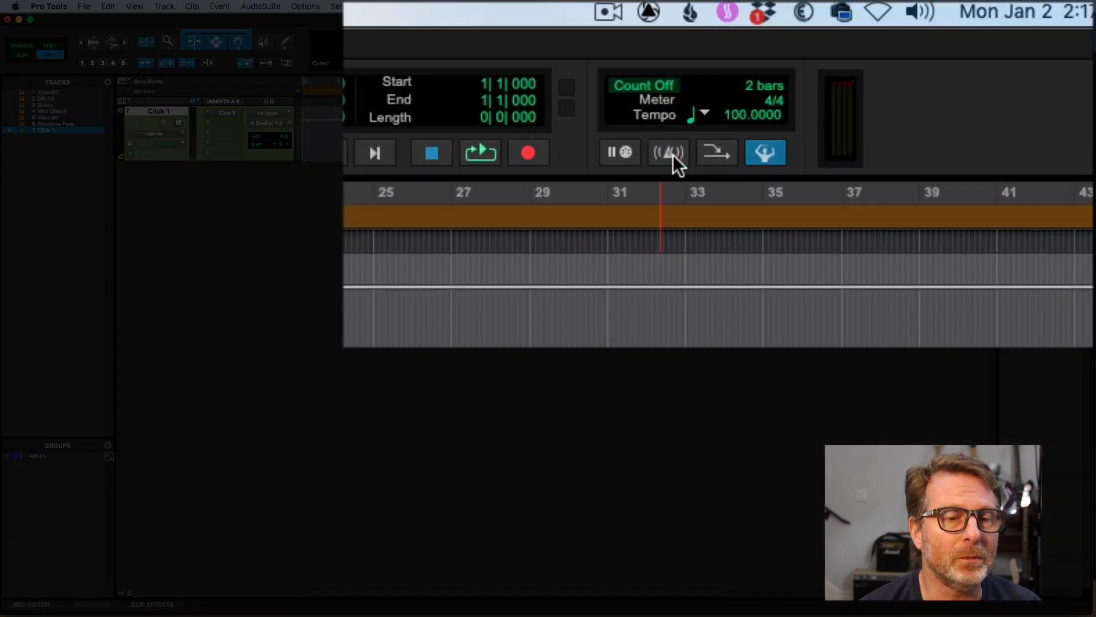
pyautogui.click(667, 152)
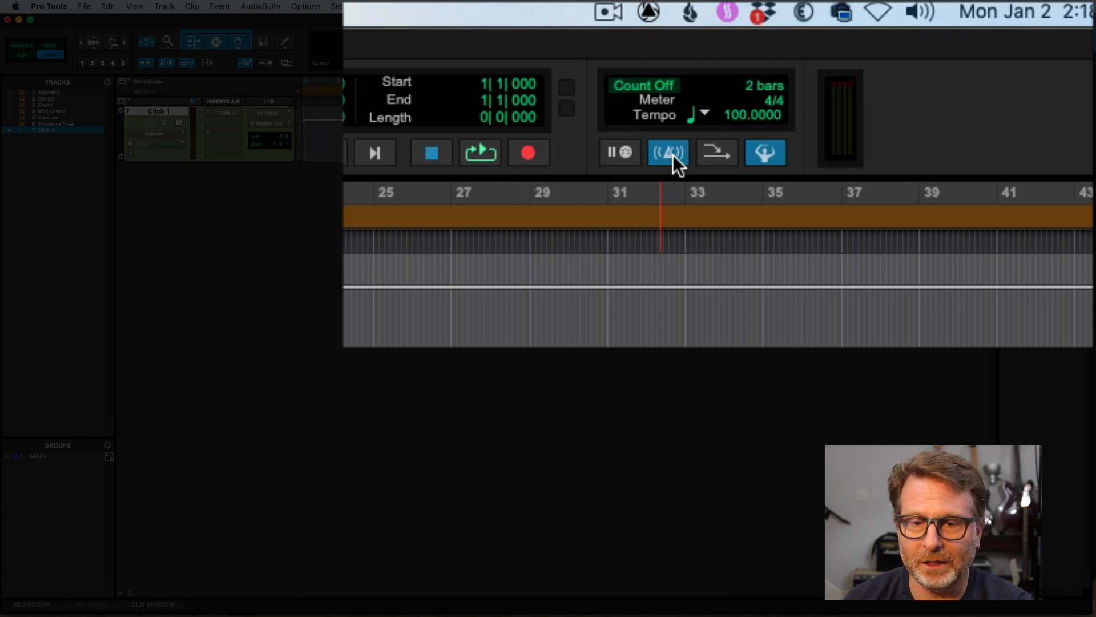
pyautogui.press('7')
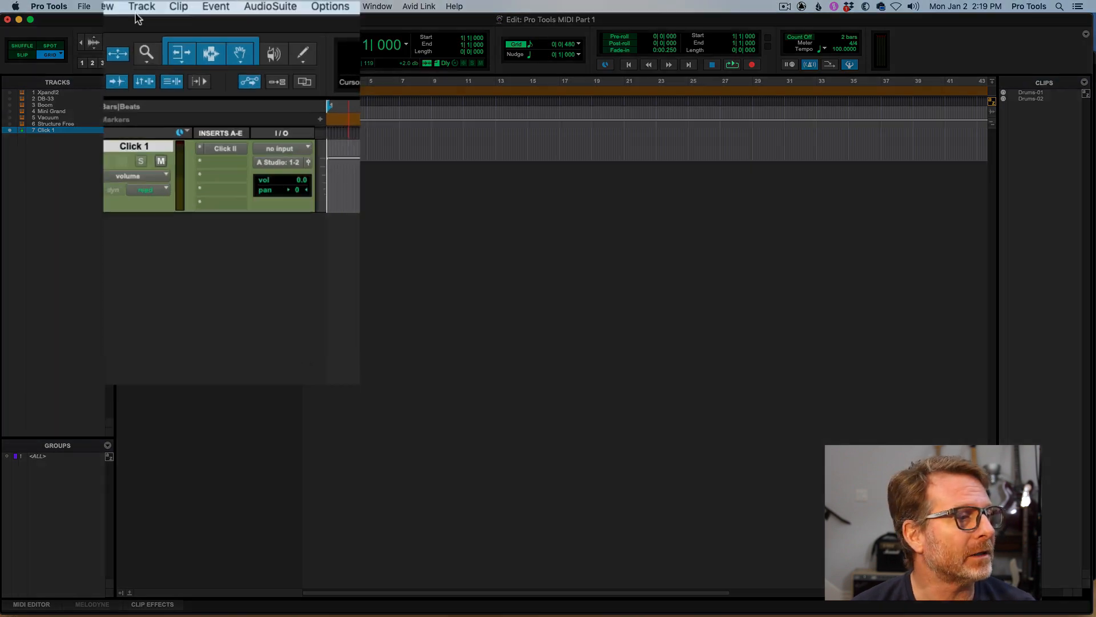
# Create a new MIDI 1 track via Track > New with the MIDI Track type.
pyautogui.click(141, 7)
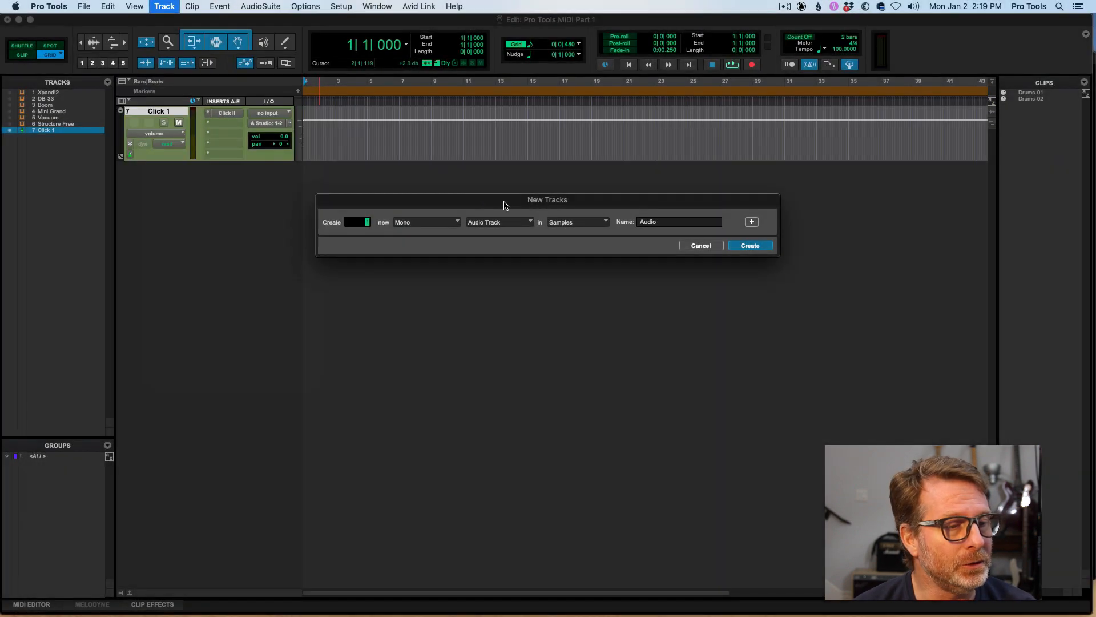
pyautogui.click(499, 221)
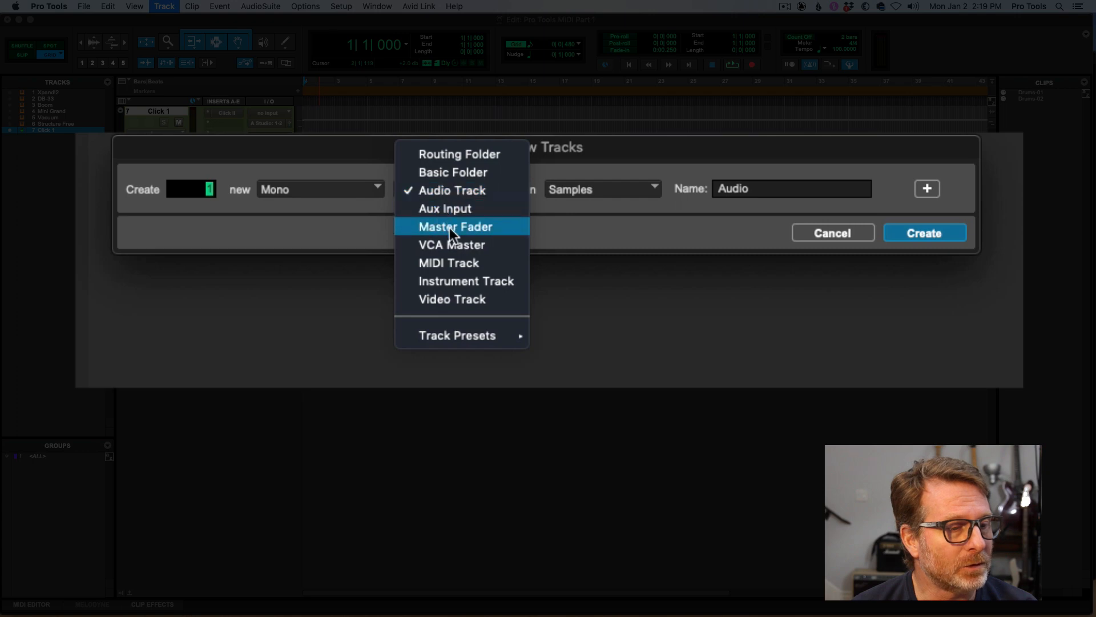
pyautogui.click(448, 262)
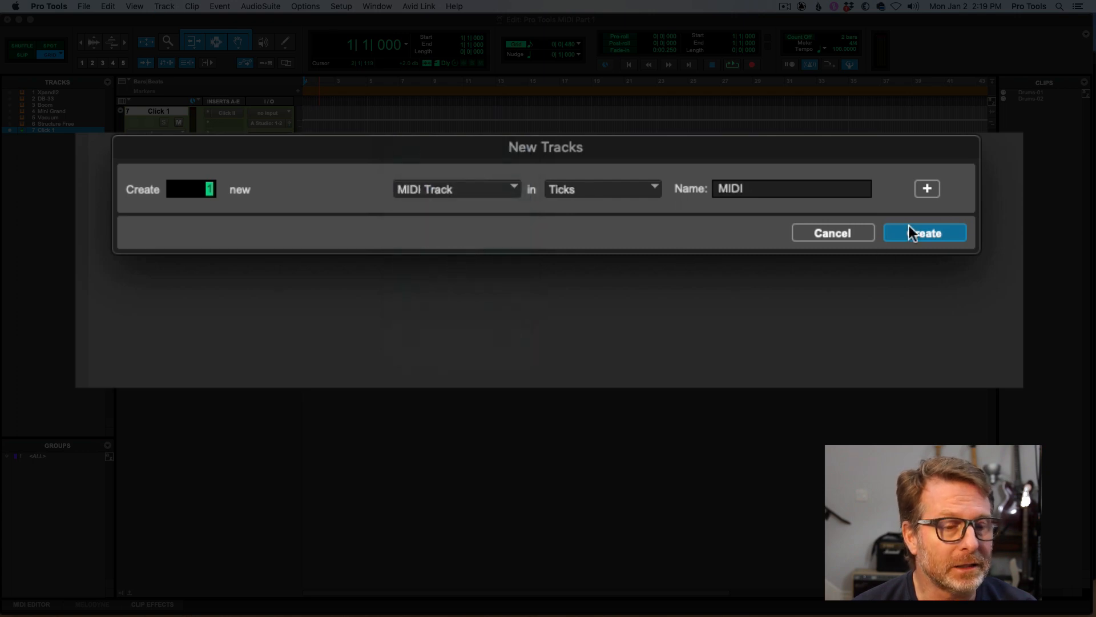
pyautogui.click(924, 232)
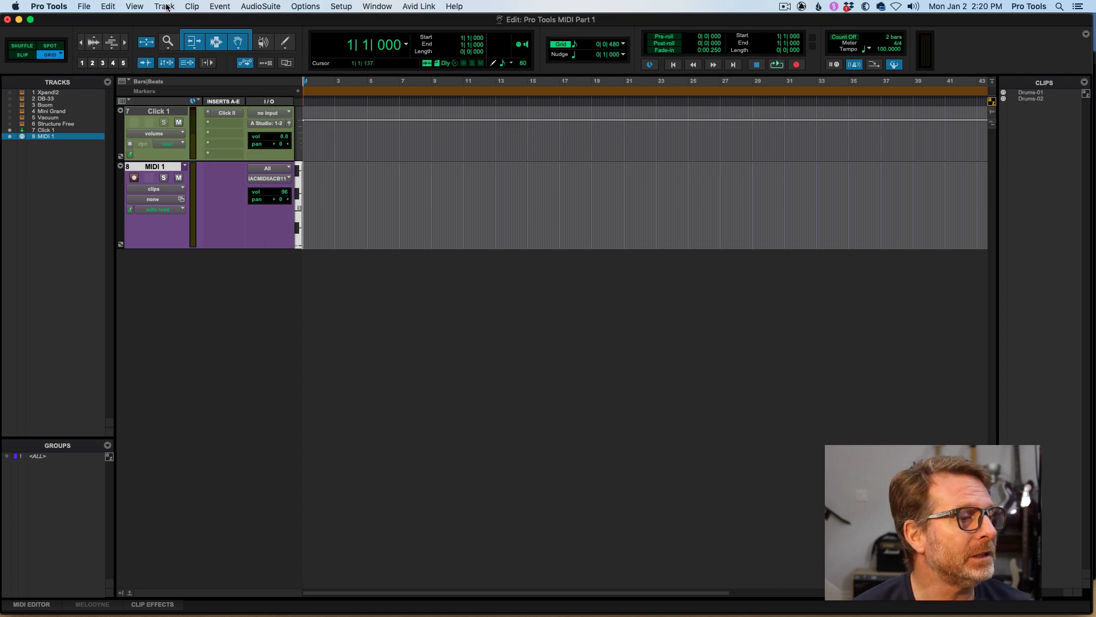
# Create a new stereo instrument track, Inst 1, via Track > New.
pyautogui.click(164, 5)
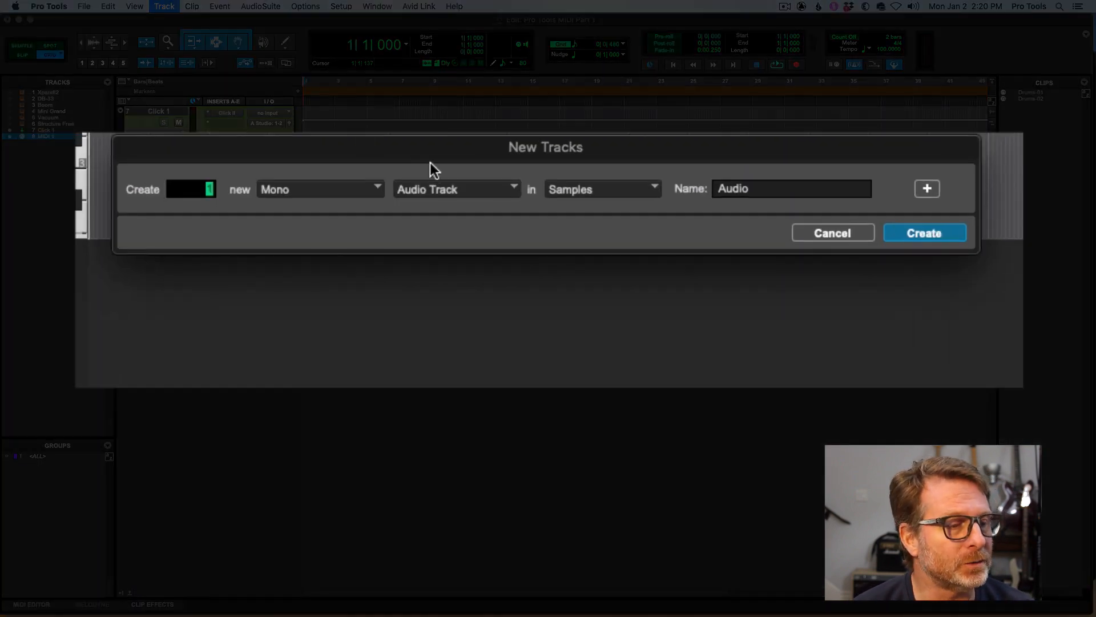
pyautogui.click(456, 189)
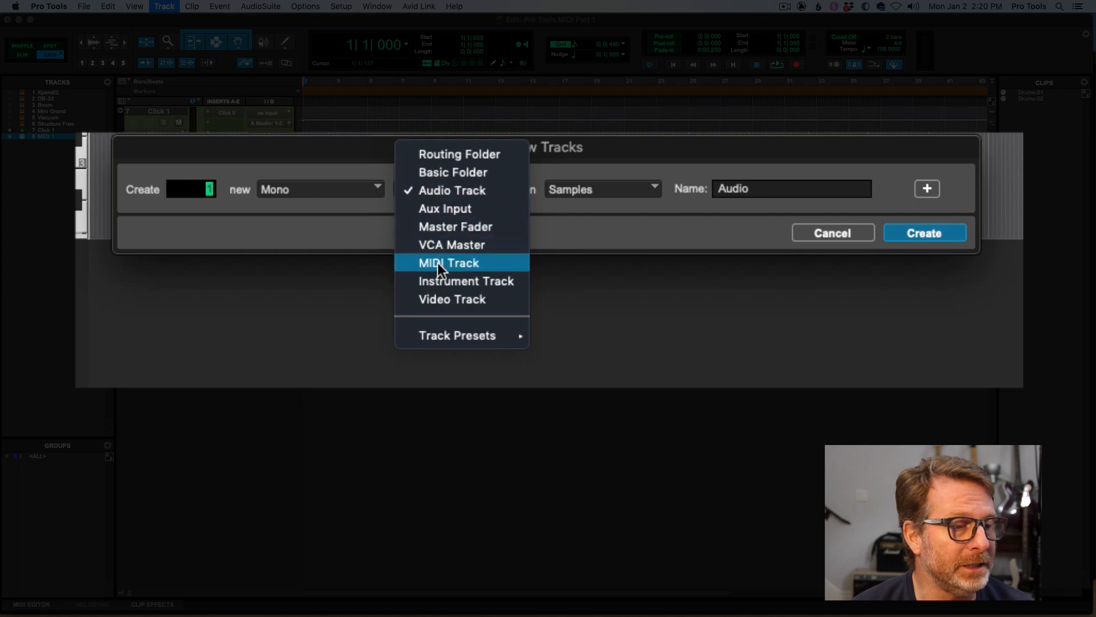
pyautogui.click(466, 280)
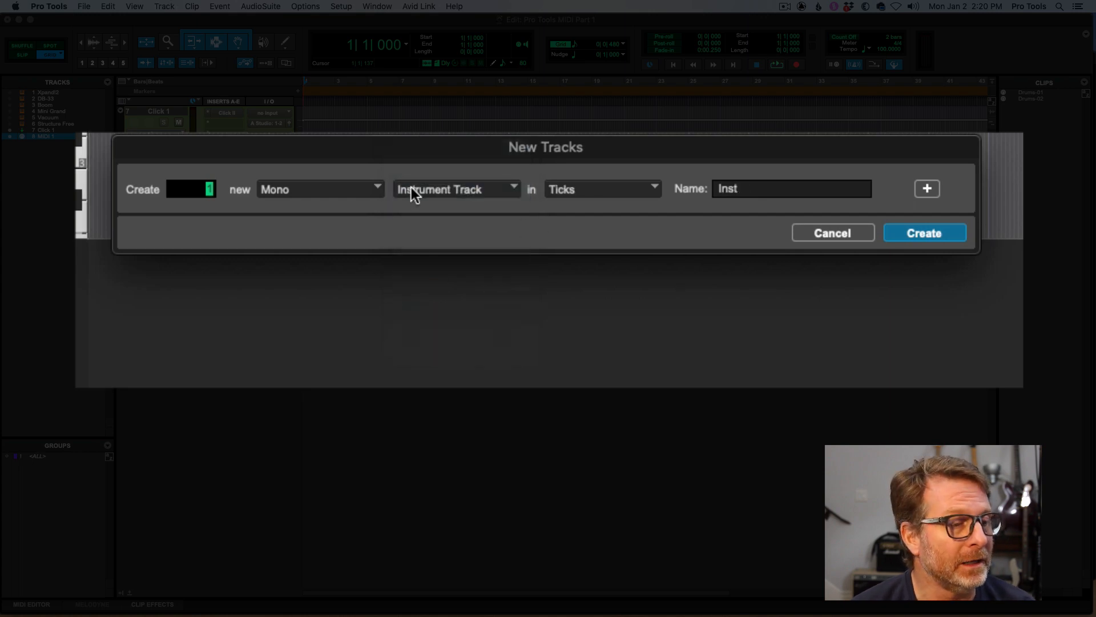
pyautogui.click(320, 188)
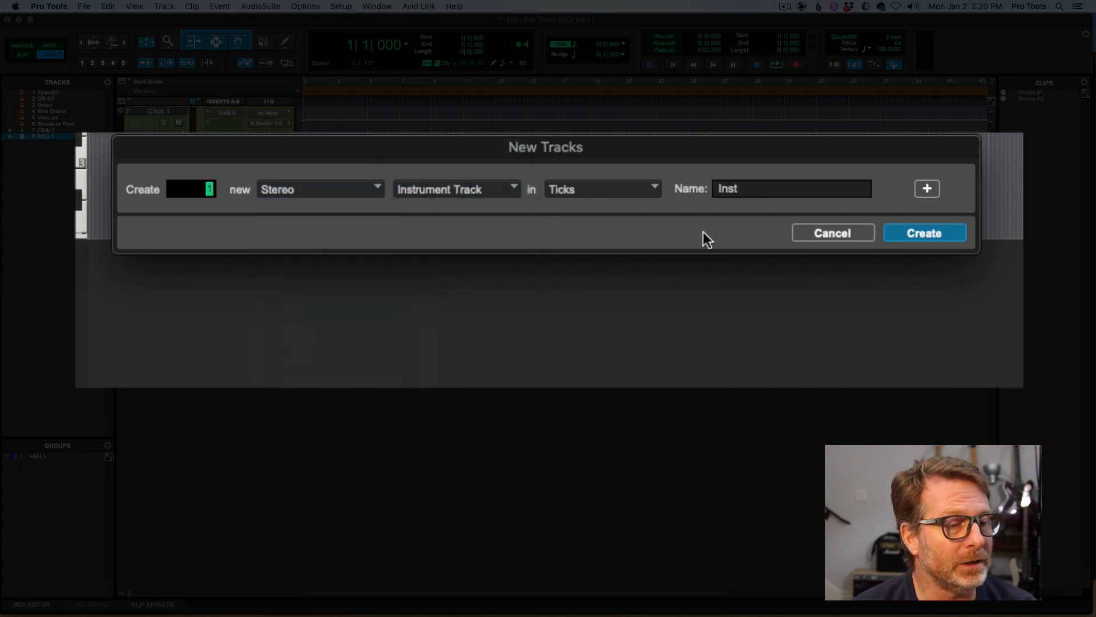
pyautogui.click(924, 232)
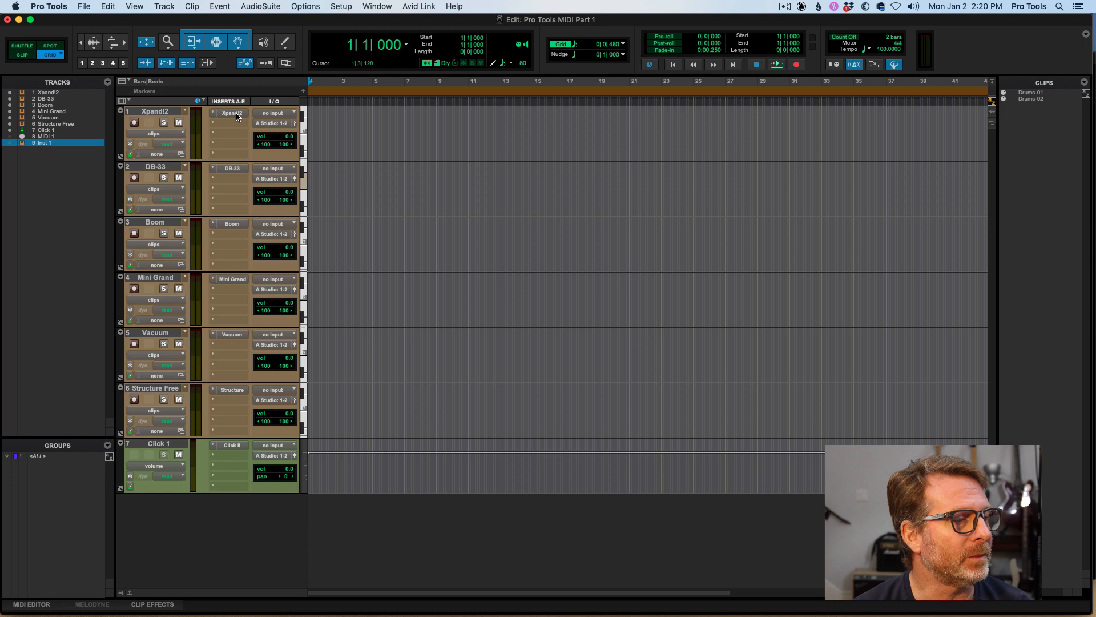
# Show the Xpand!2 plug-in window and then the Boom drum machine on track 3.
pyautogui.click(231, 113)
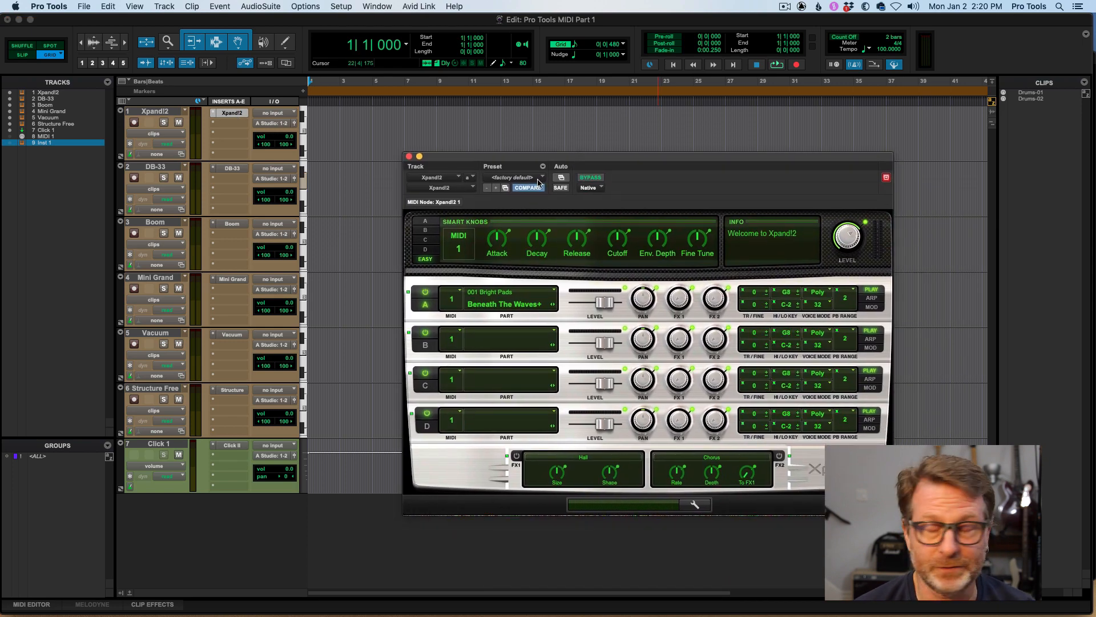
pyautogui.click(514, 177)
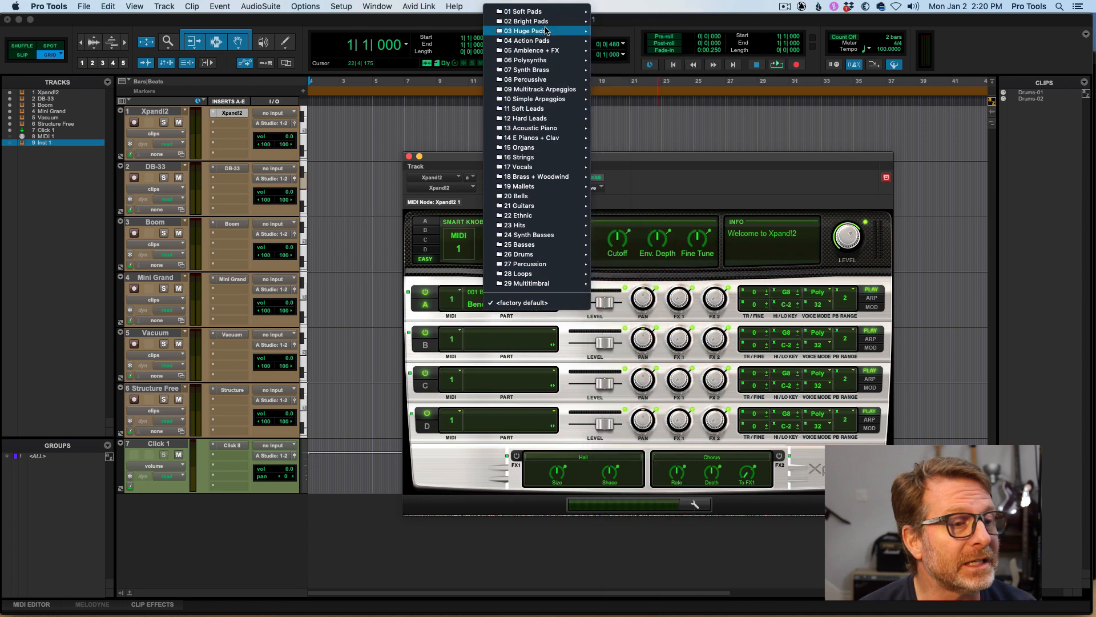
pyautogui.moveTo(528, 31)
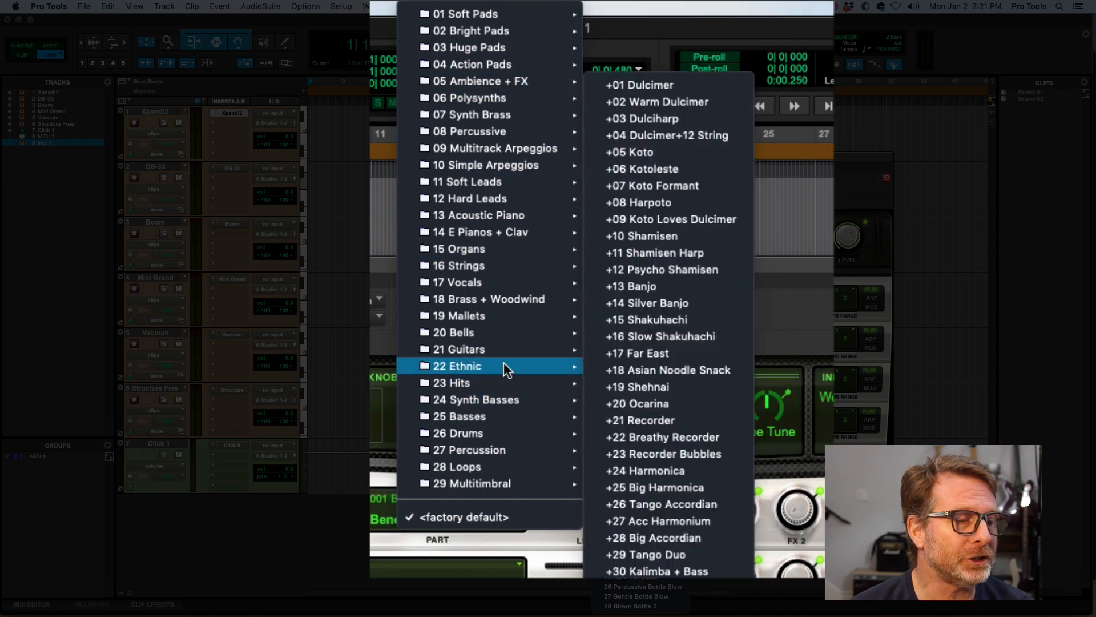
pyautogui.moveTo(506, 232)
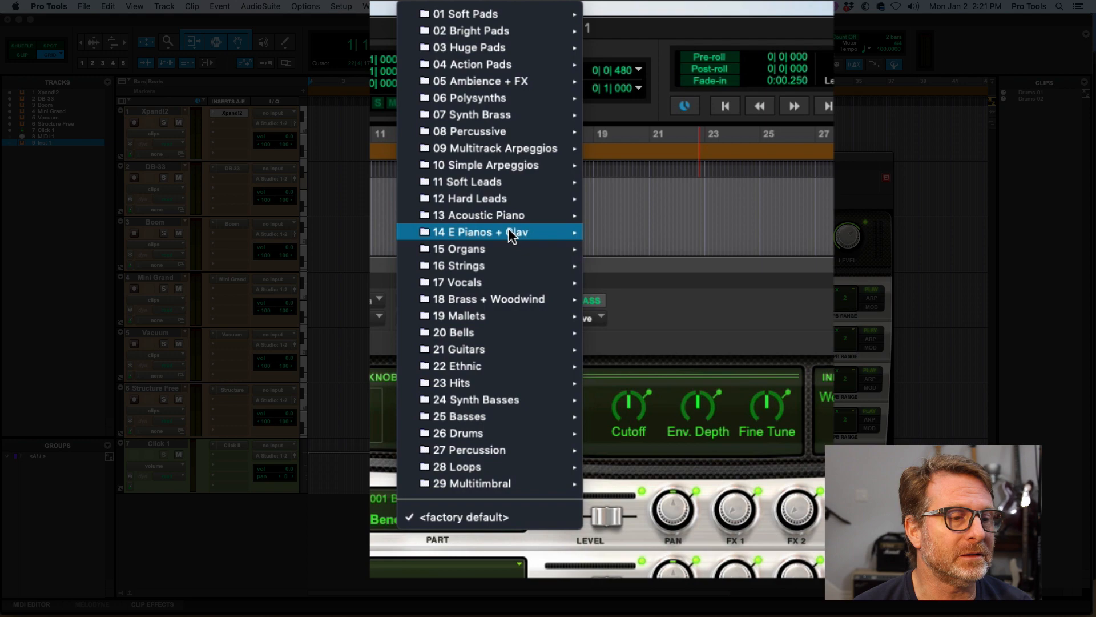
pyautogui.moveTo(485, 165)
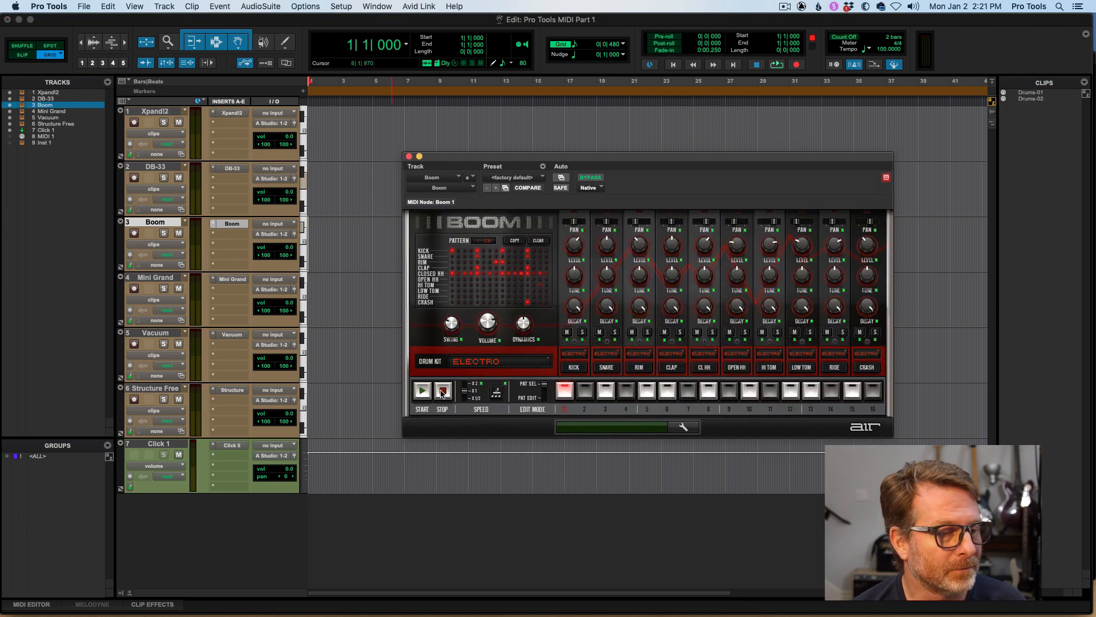
# Audition the Boom Electro drum pattern by starting and stopping playback.
pyautogui.click(422, 391)
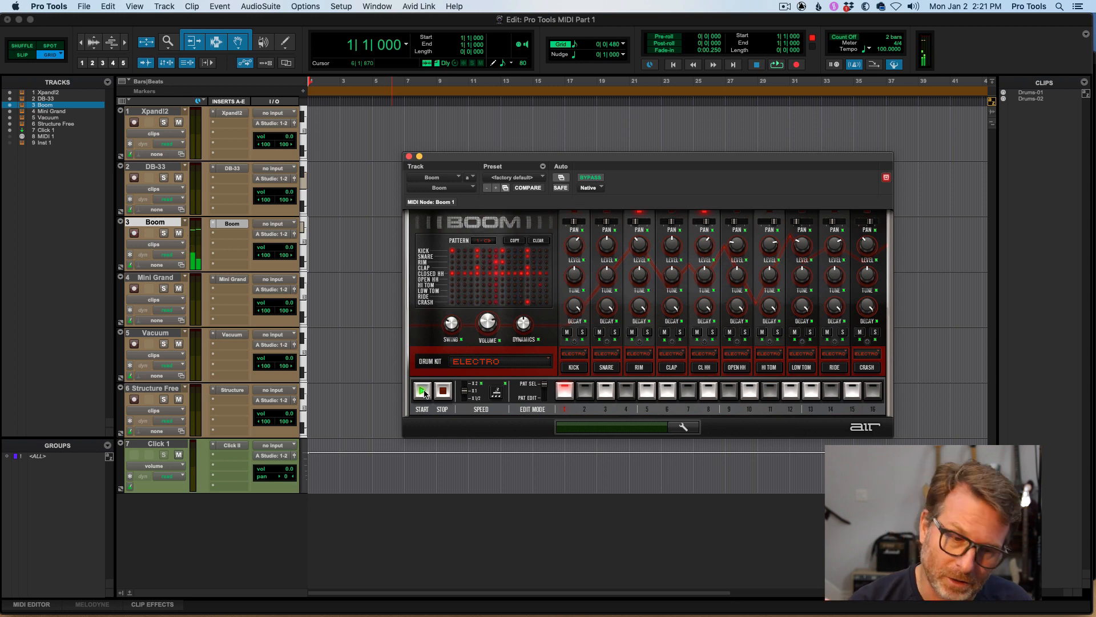
pyautogui.click(422, 390)
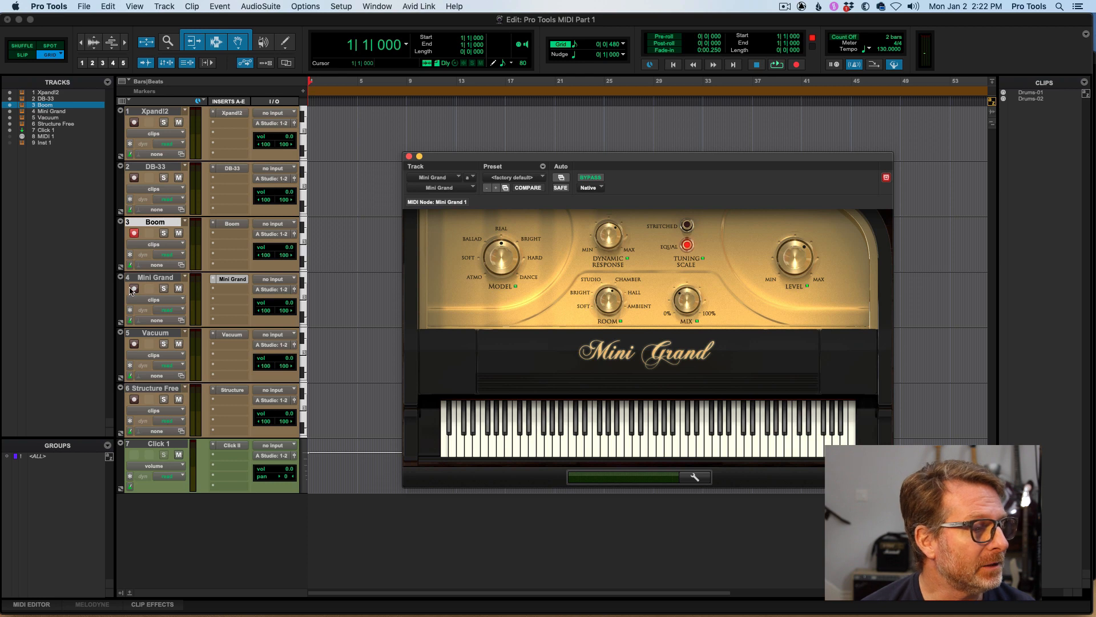
# Show the Vacuum synth window from track 5, then the Structure Free window from track 6.
pyautogui.click(134, 289)
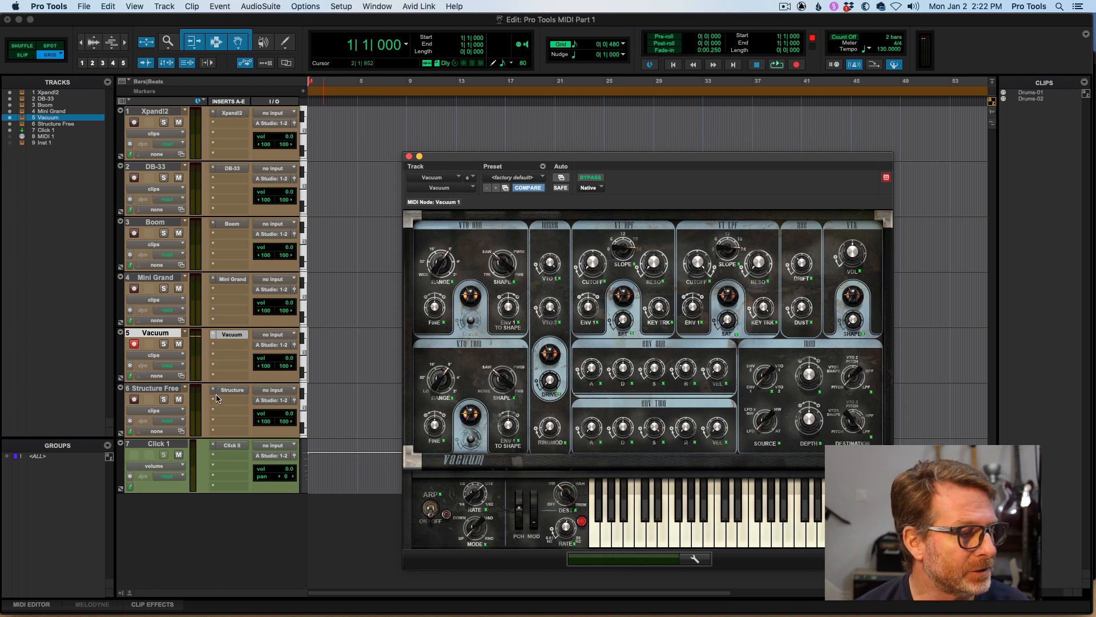
pyautogui.click(232, 390)
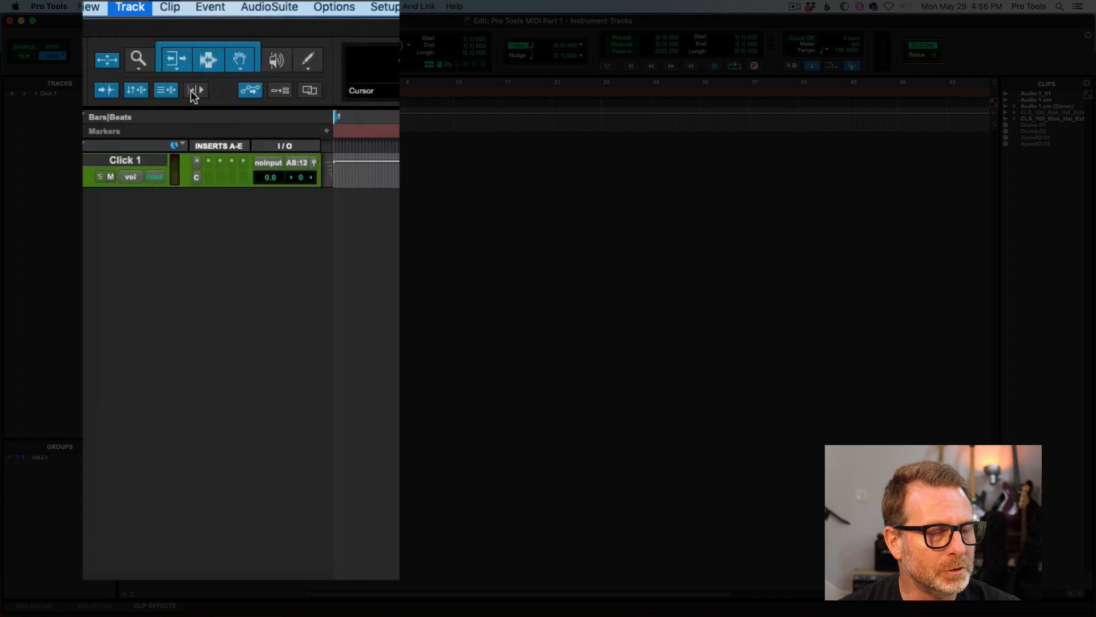
# Create a stereo Instrument track named Inst in Ticks below Click 1.
pyautogui.click(349, 174)
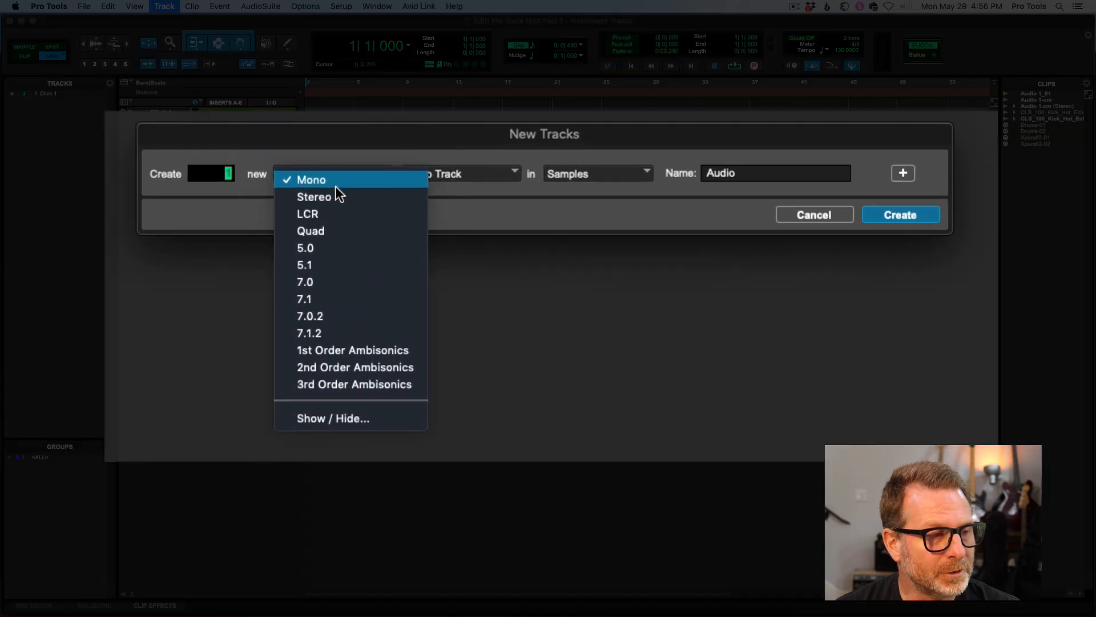
pyautogui.click(313, 196)
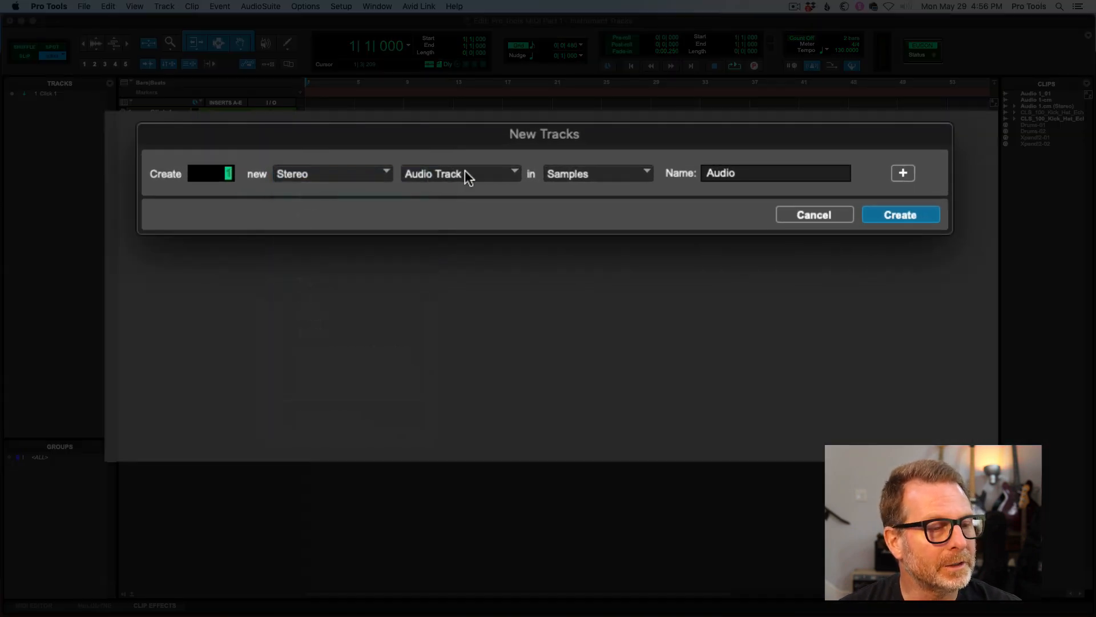
pyautogui.click(461, 173)
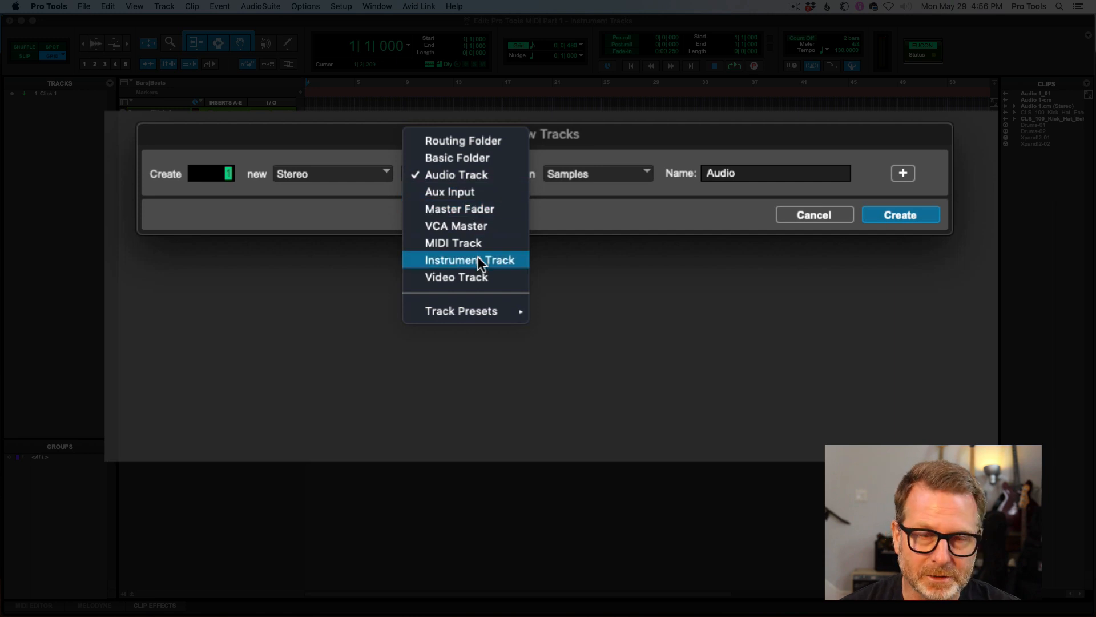
pyautogui.click(468, 259)
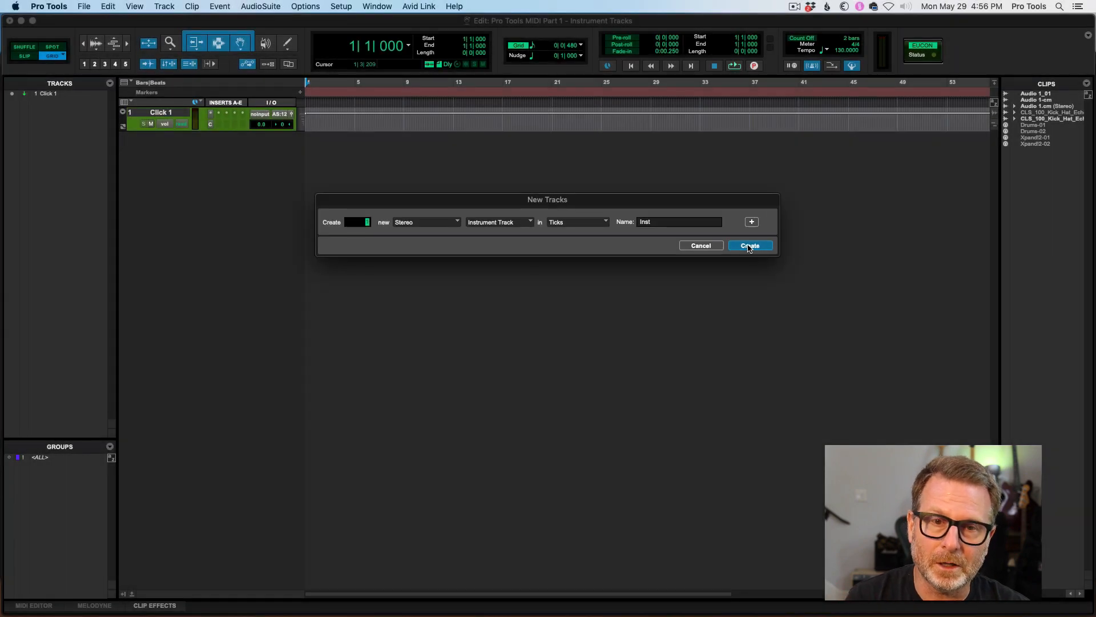
pyautogui.moveTo(755, 252)
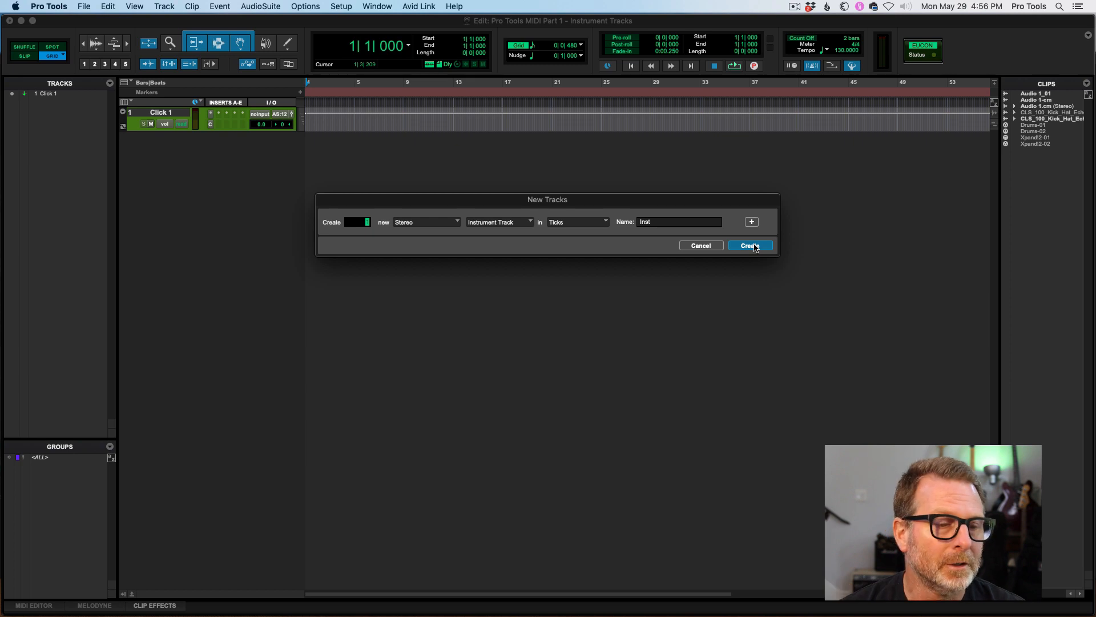
pyautogui.click(751, 246)
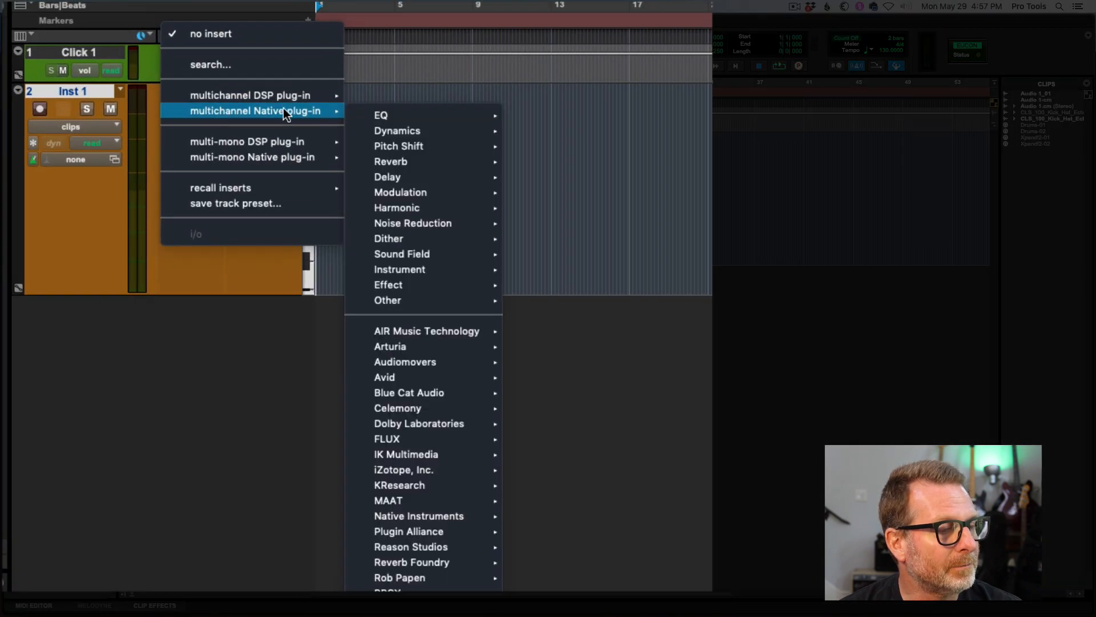
pyautogui.moveTo(400, 270)
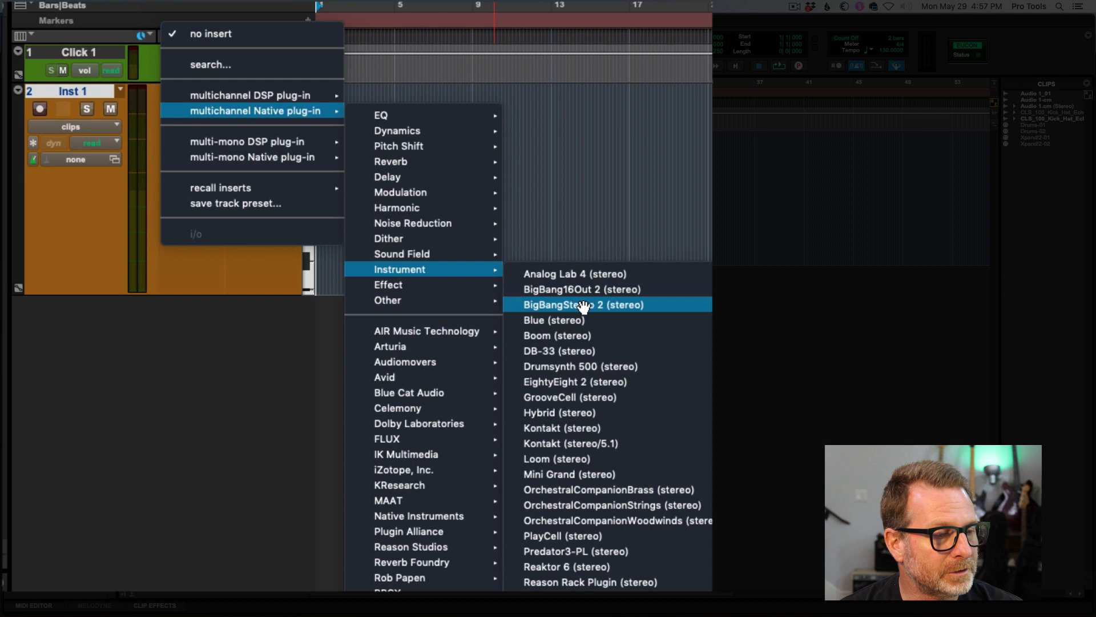
# Load the stereo DB-33 organ onto Inst 1 and begin renaming the track to B3 Organ.
pyautogui.click(560, 350)
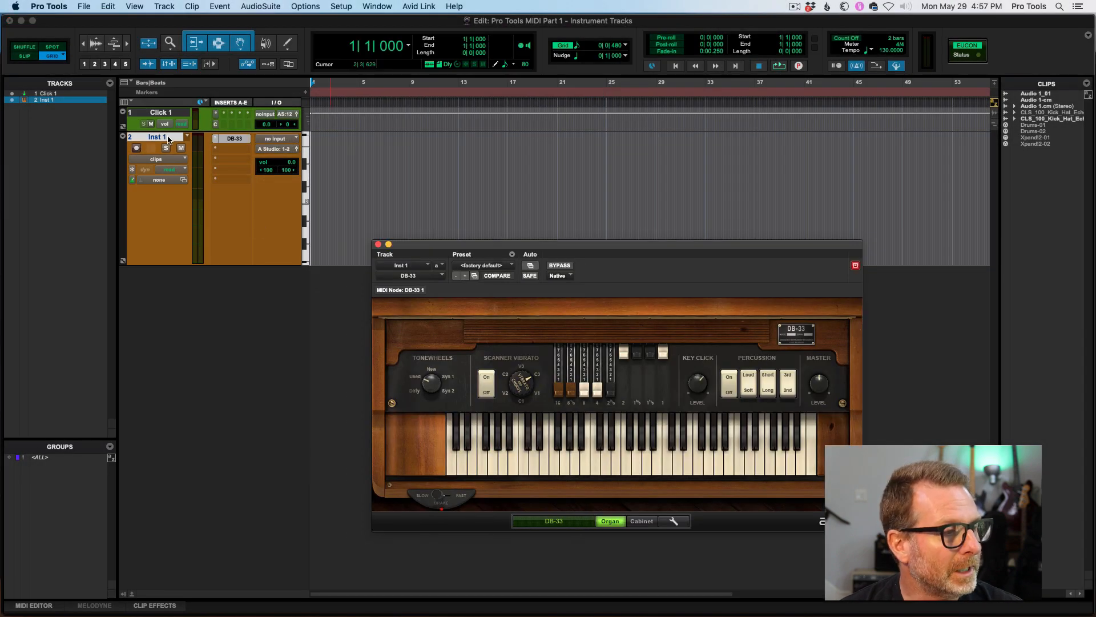
pyautogui.doubleClick(155, 136)
pyautogui.write('B3 O')
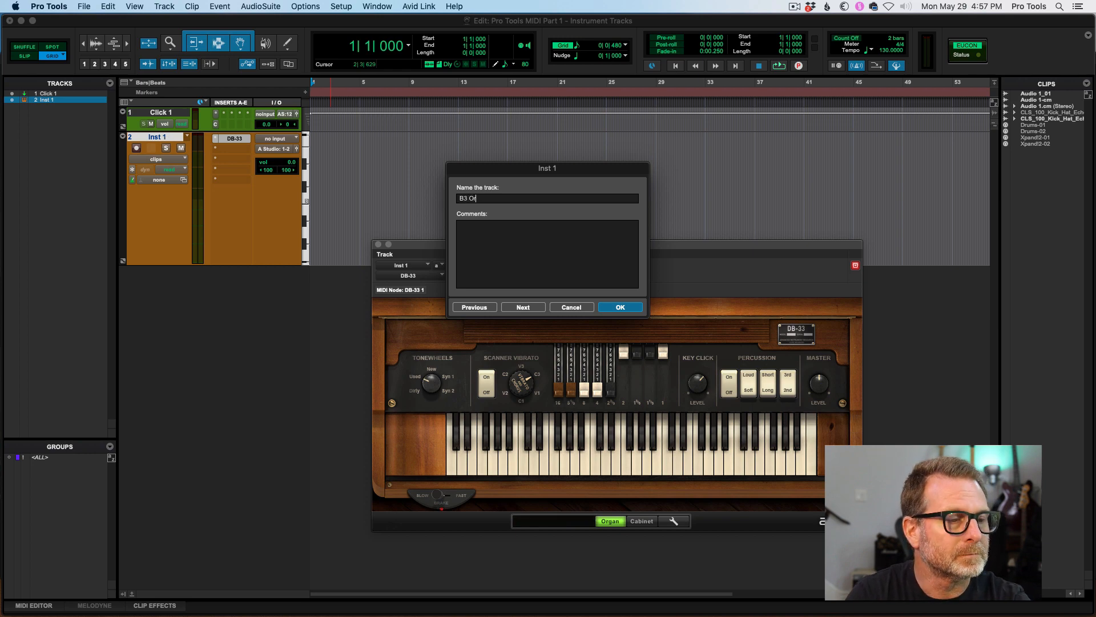
# Rename the Inst 1 instrument track to 'B3 Organ' and confirm.
pyautogui.write('rgan')
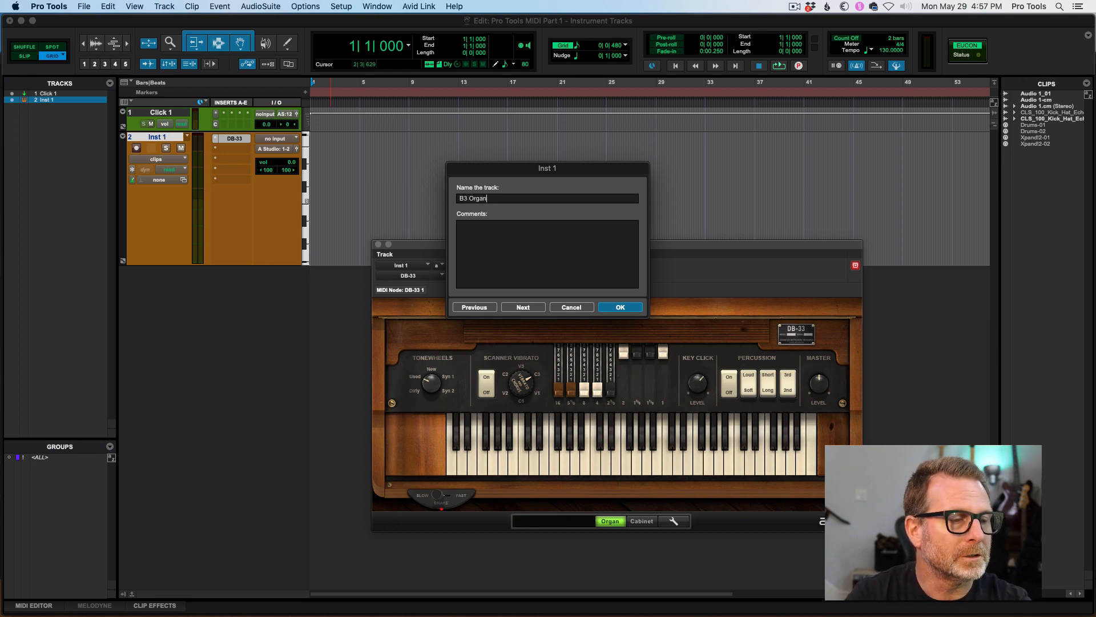
pyautogui.click(617, 307)
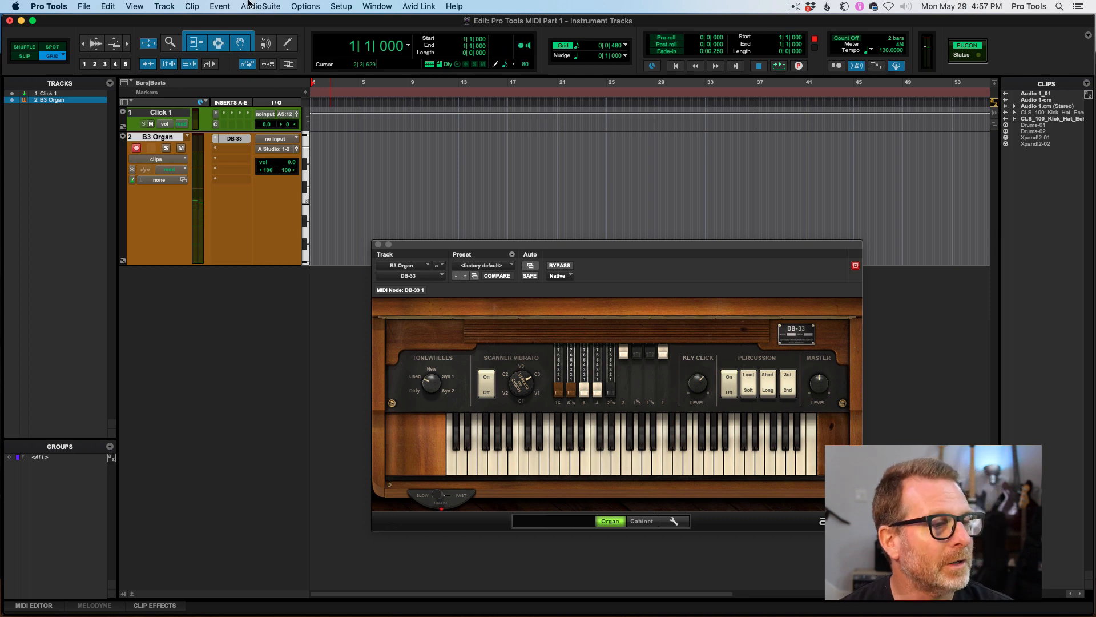
pyautogui.click(340, 7)
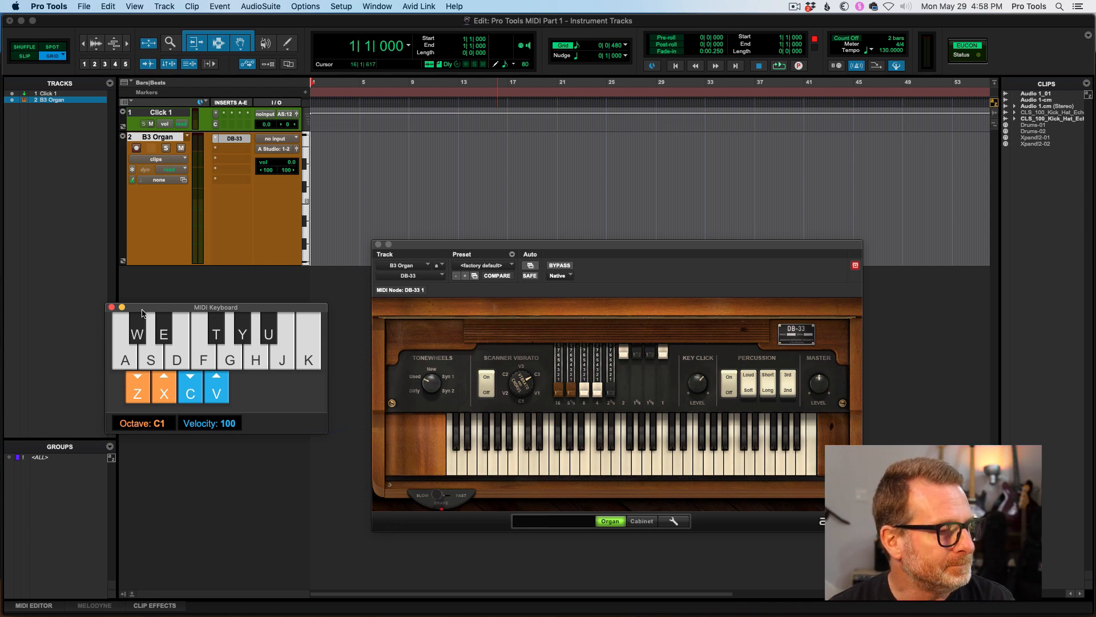
pyautogui.moveTo(219, 418)
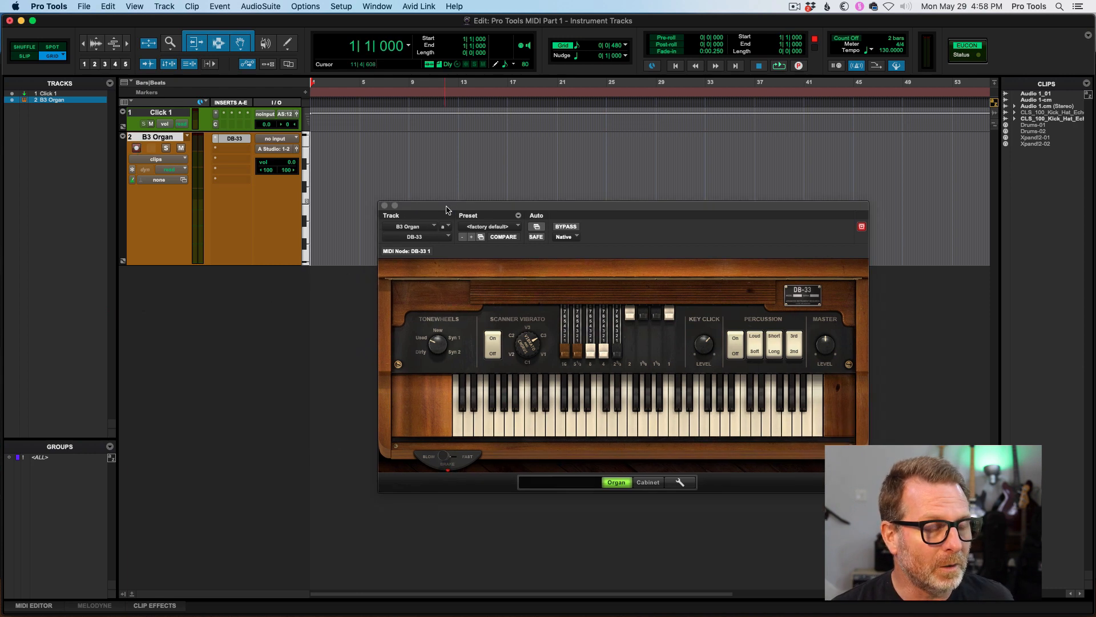
pyautogui.moveTo(446, 210); pyautogui.dragTo(487, 214)
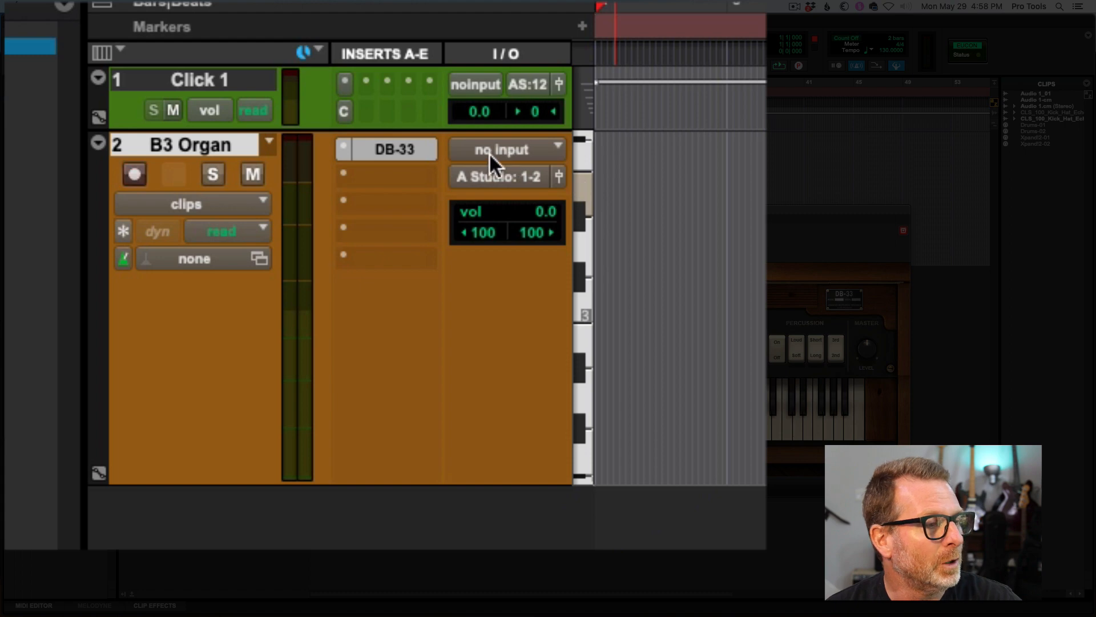
pyautogui.moveTo(498, 148)
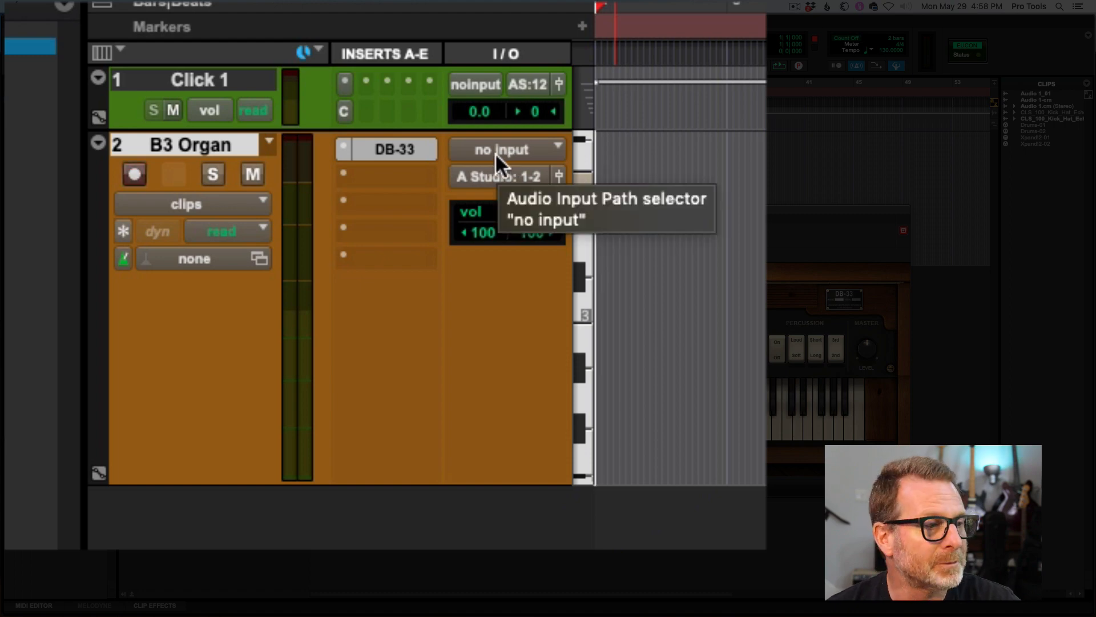
pyautogui.moveTo(499, 187)
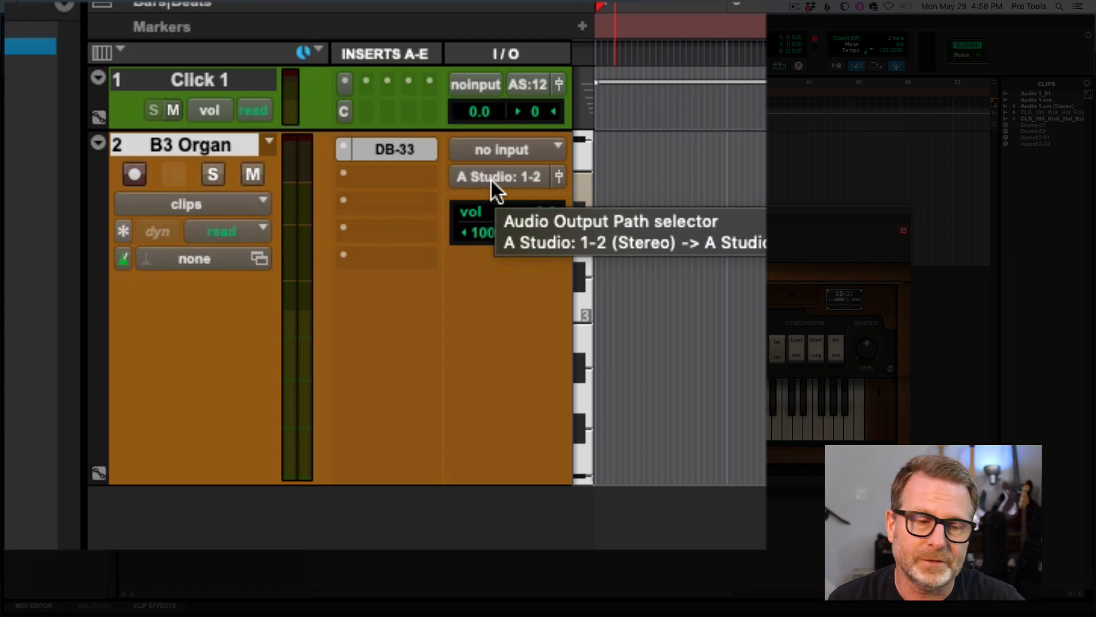
pyautogui.moveTo(426, 83)
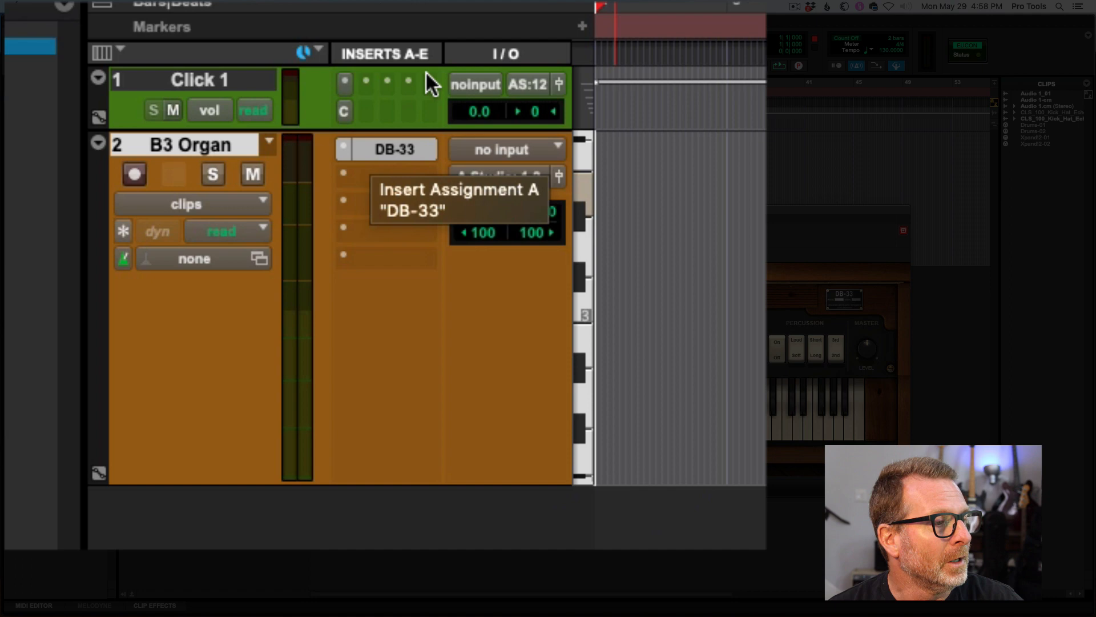
# Show the Edit Window View selector listing column views with Inserts A-E and I/O enabled.
pyautogui.click(109, 53)
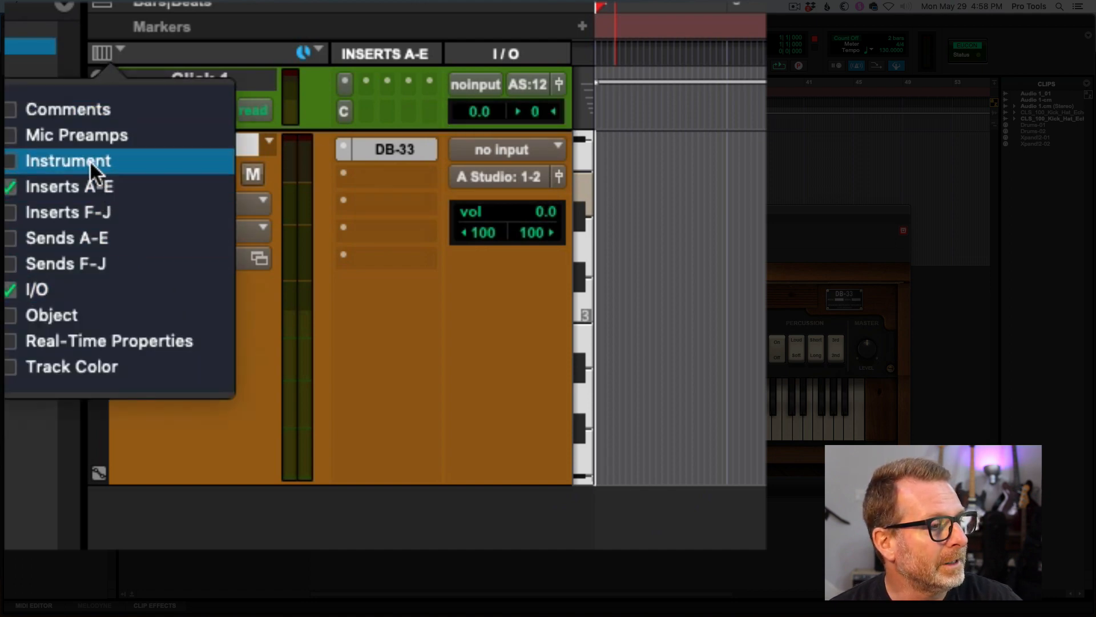
pyautogui.click(68, 160)
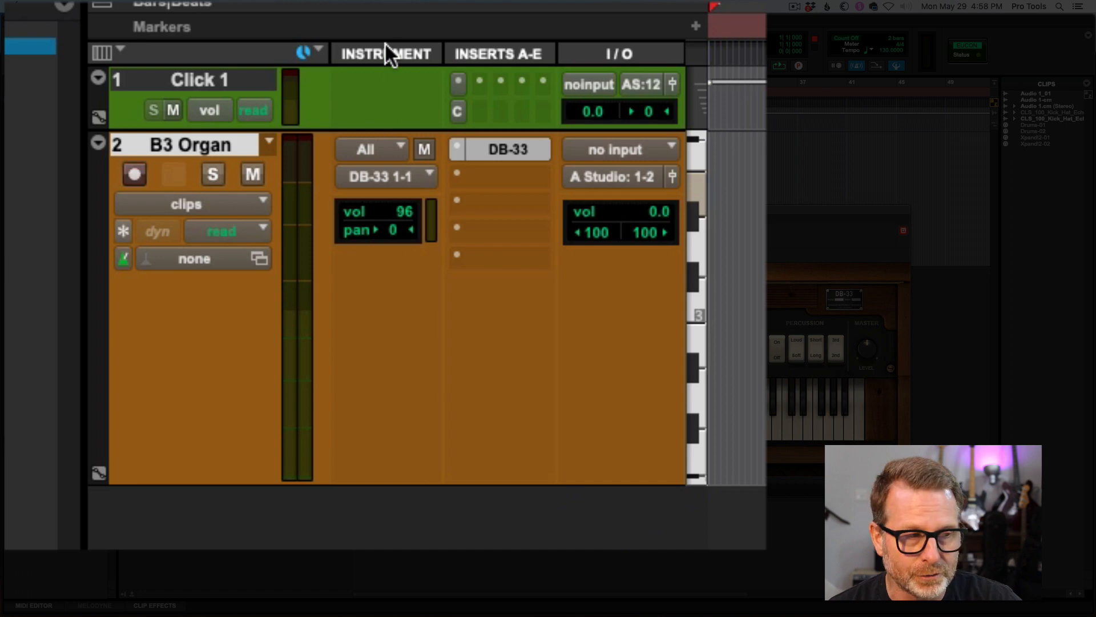
pyautogui.moveTo(402, 152)
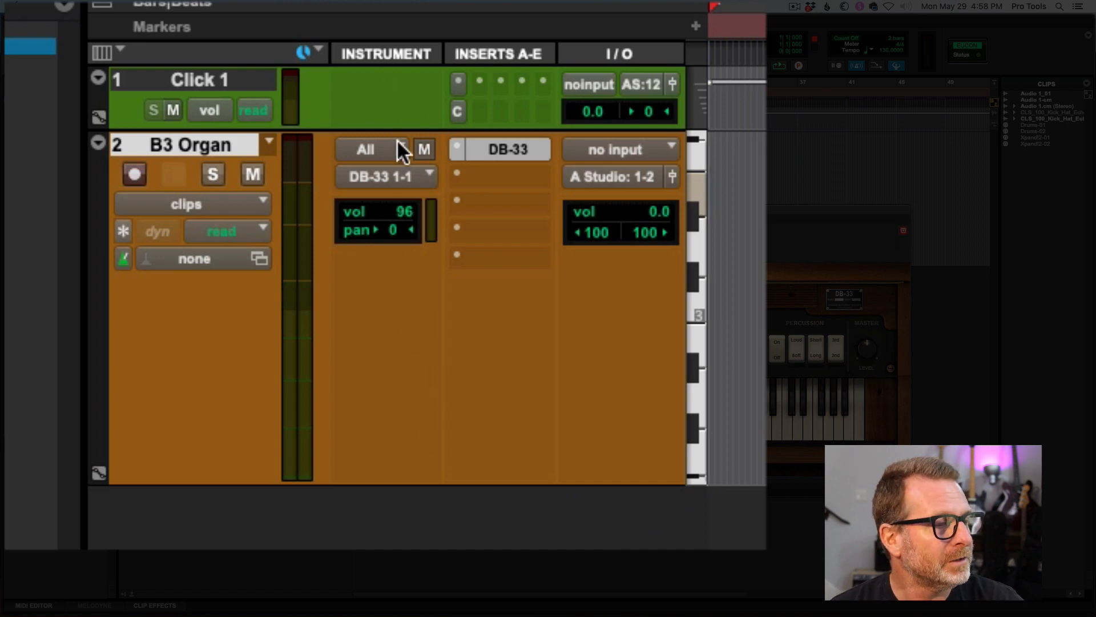
pyautogui.moveTo(384, 161)
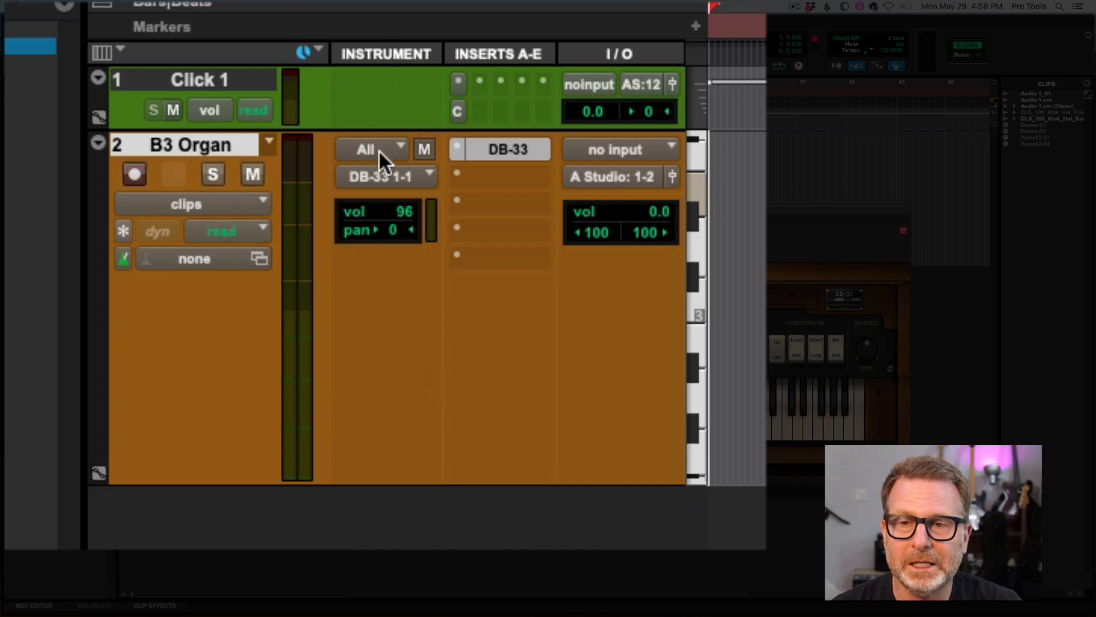
pyautogui.moveTo(385, 176)
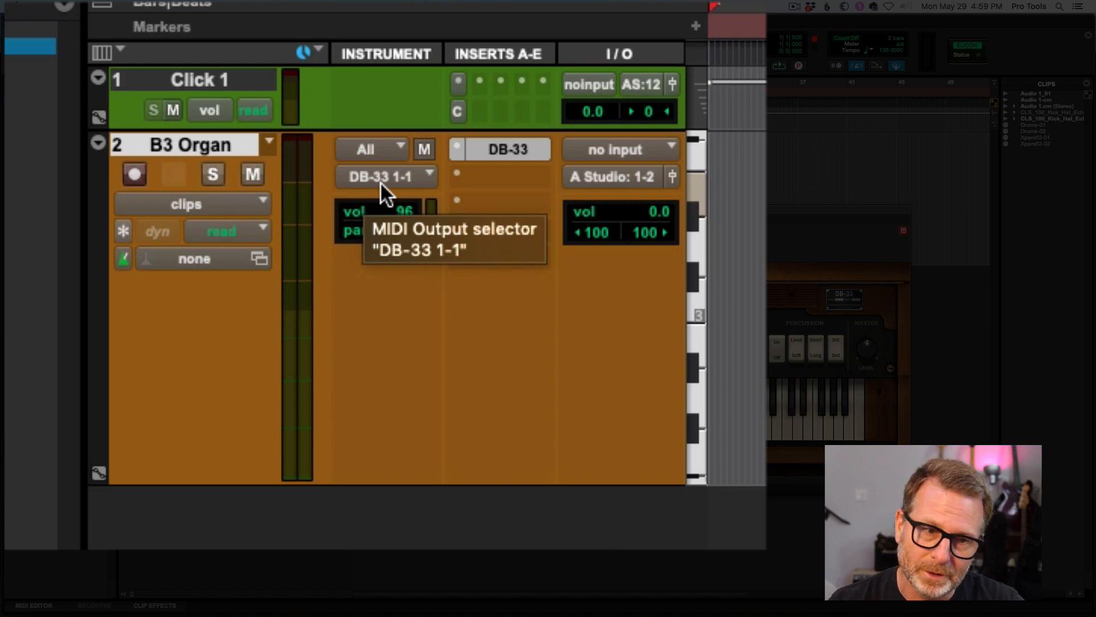
pyautogui.moveTo(504, 148)
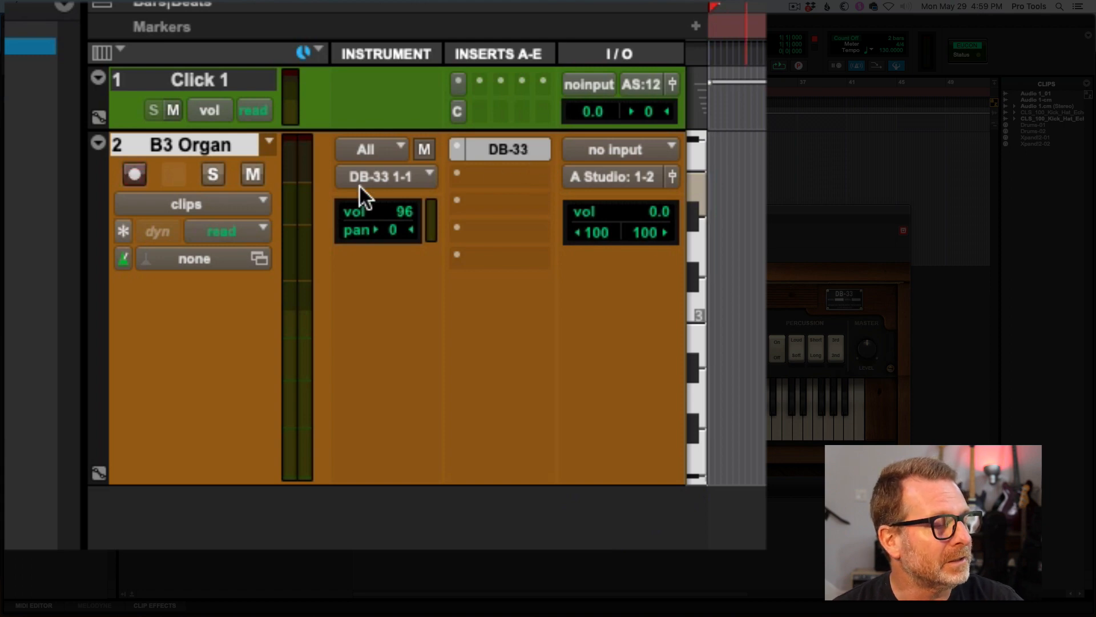
pyautogui.moveTo(387, 189)
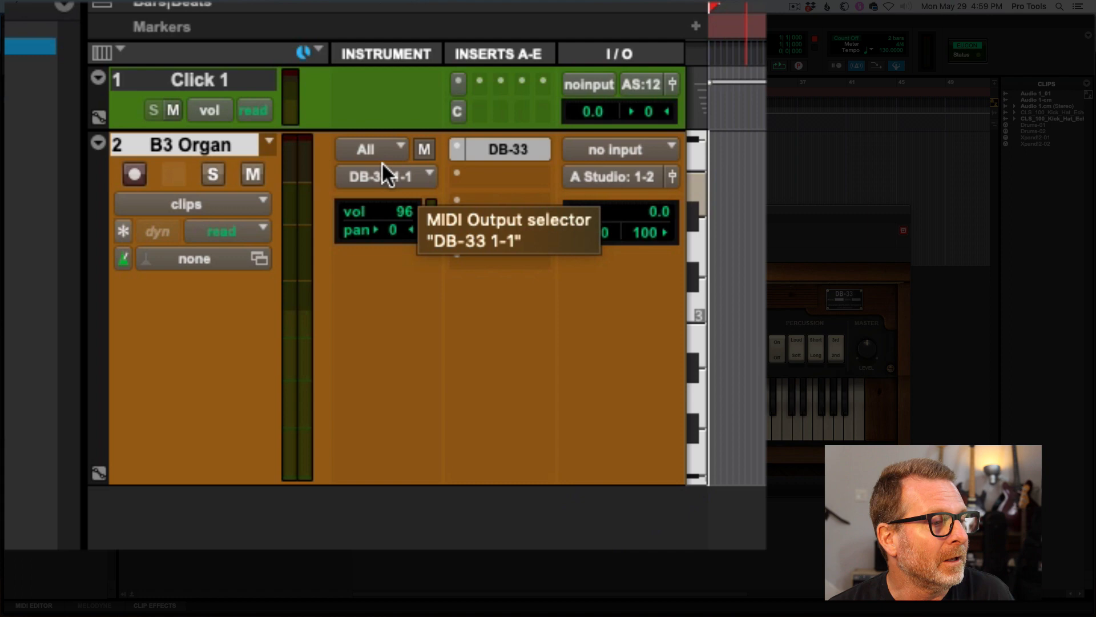
pyautogui.moveTo(384, 152)
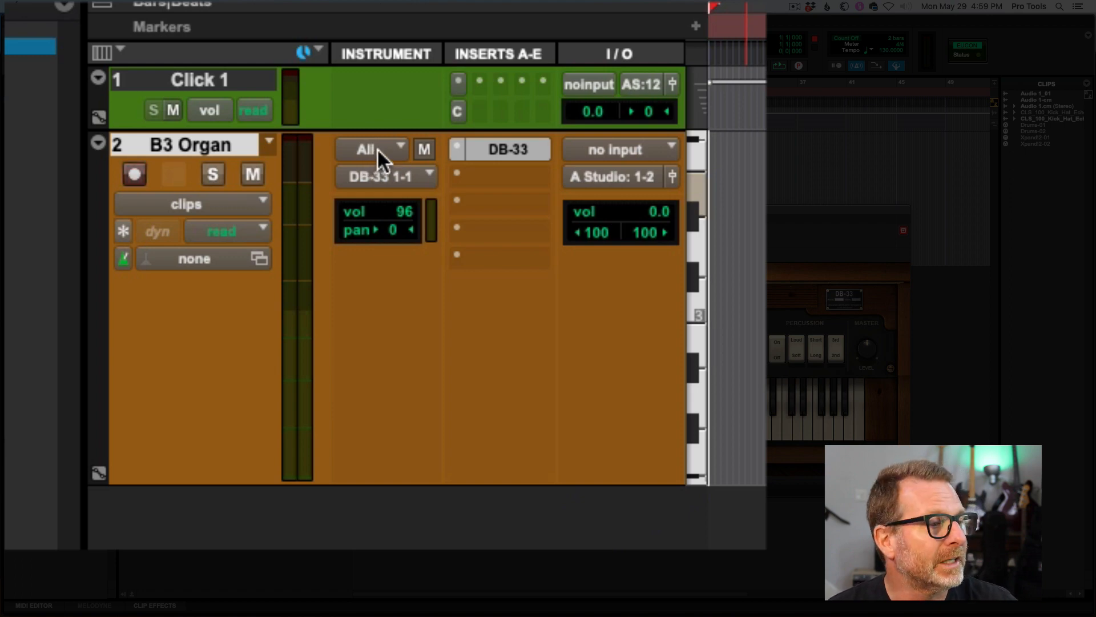
pyautogui.click(367, 149)
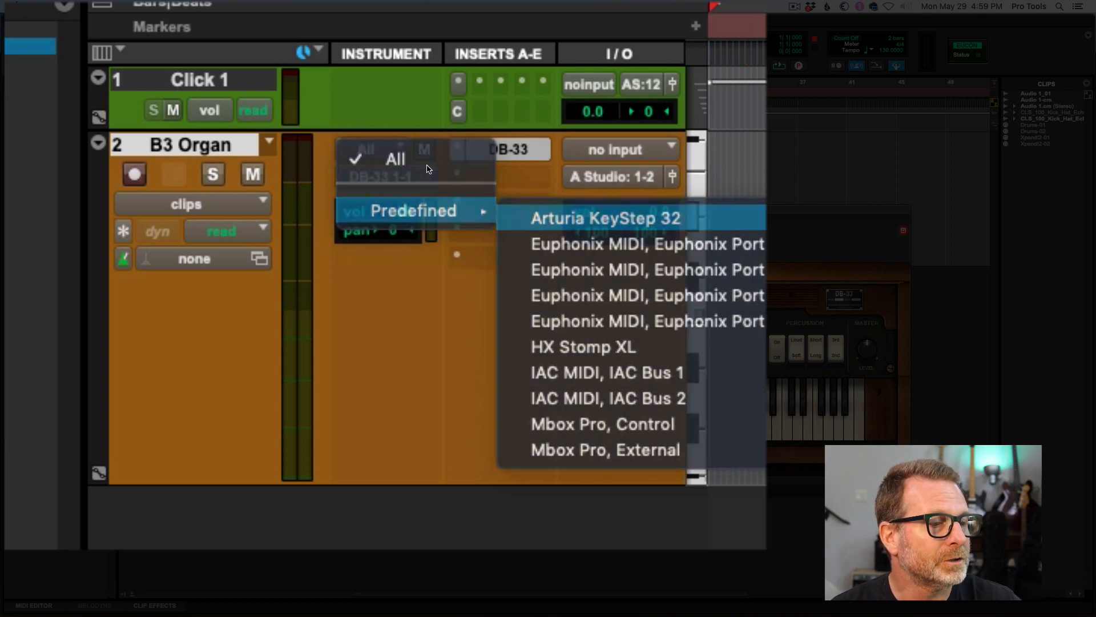
# Set B3 Organ's MIDI input to Arturia KeyStep 32 while keeping its MIDI output on DB-33.
pyautogui.click(605, 217)
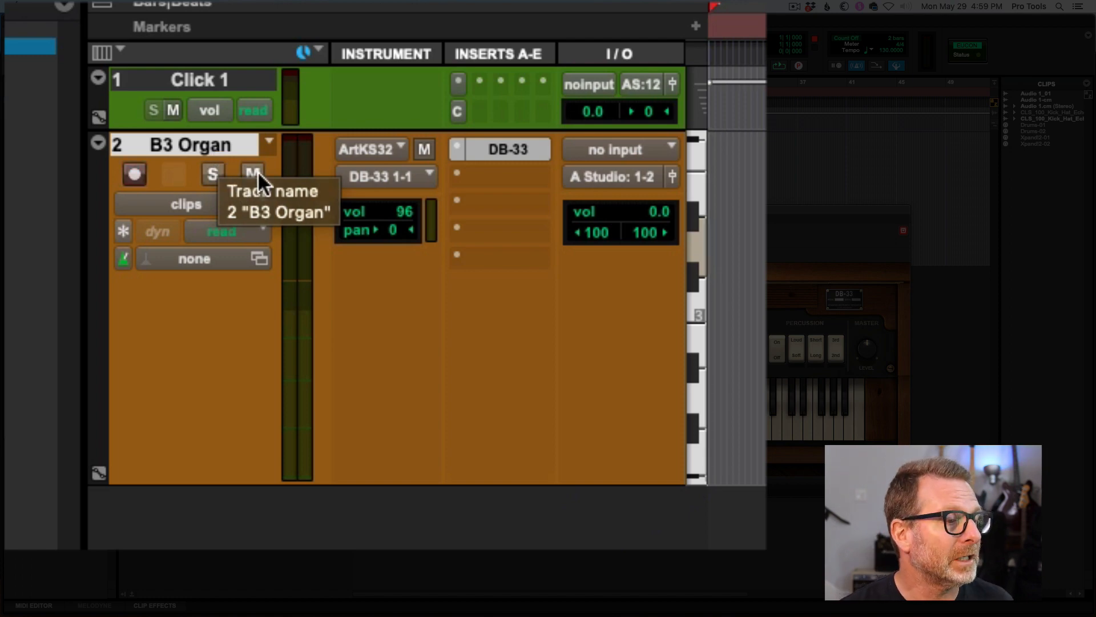
pyautogui.moveTo(382, 176)
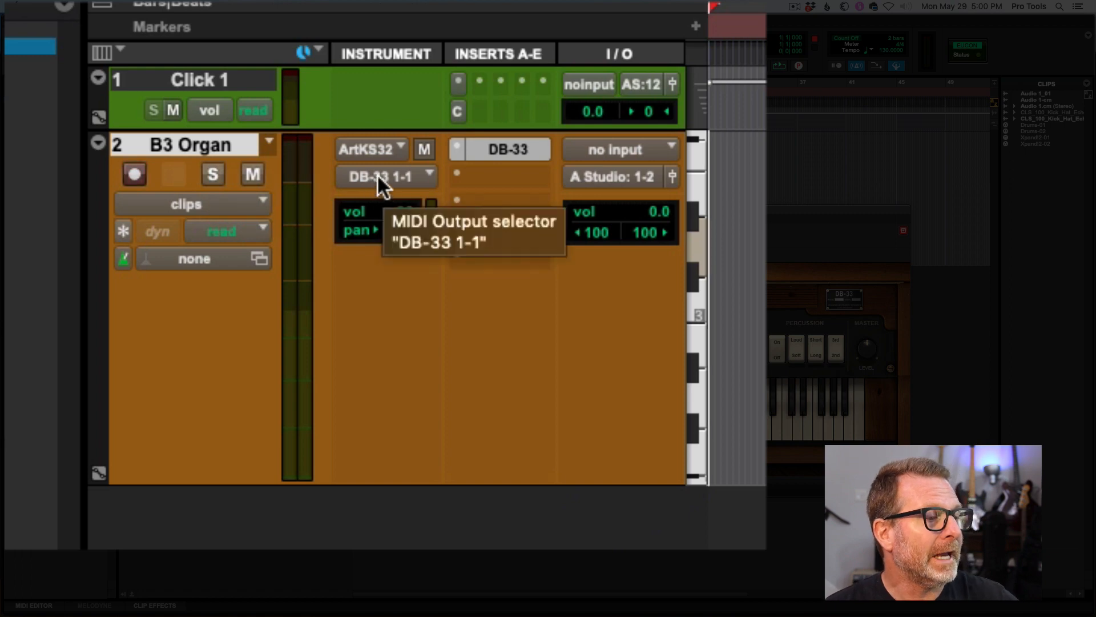
pyautogui.click(385, 175)
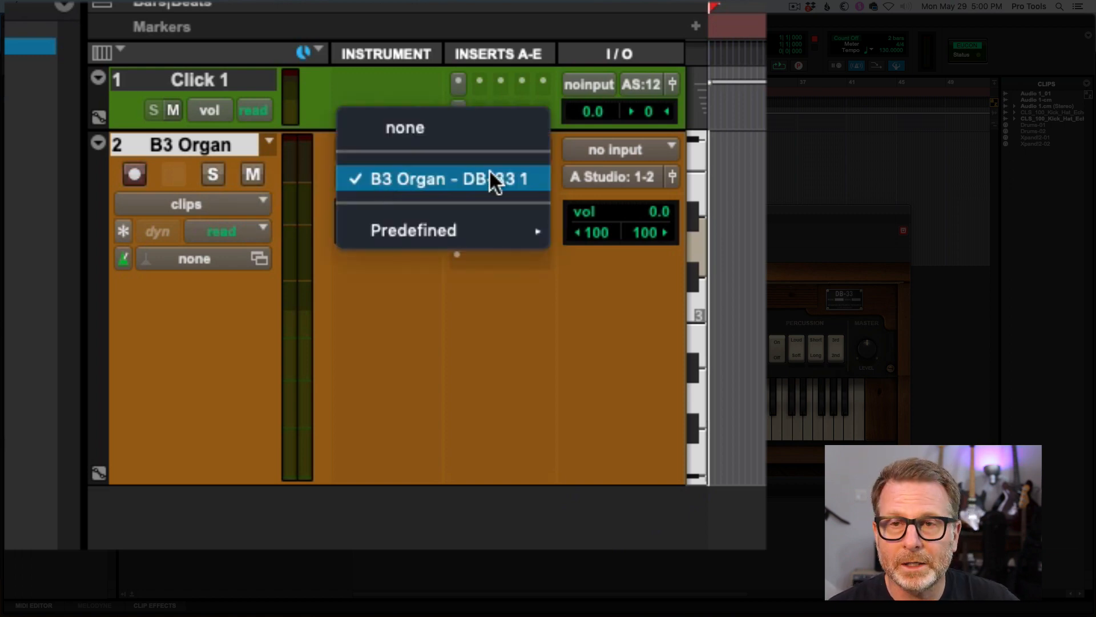
pyautogui.click(442, 178)
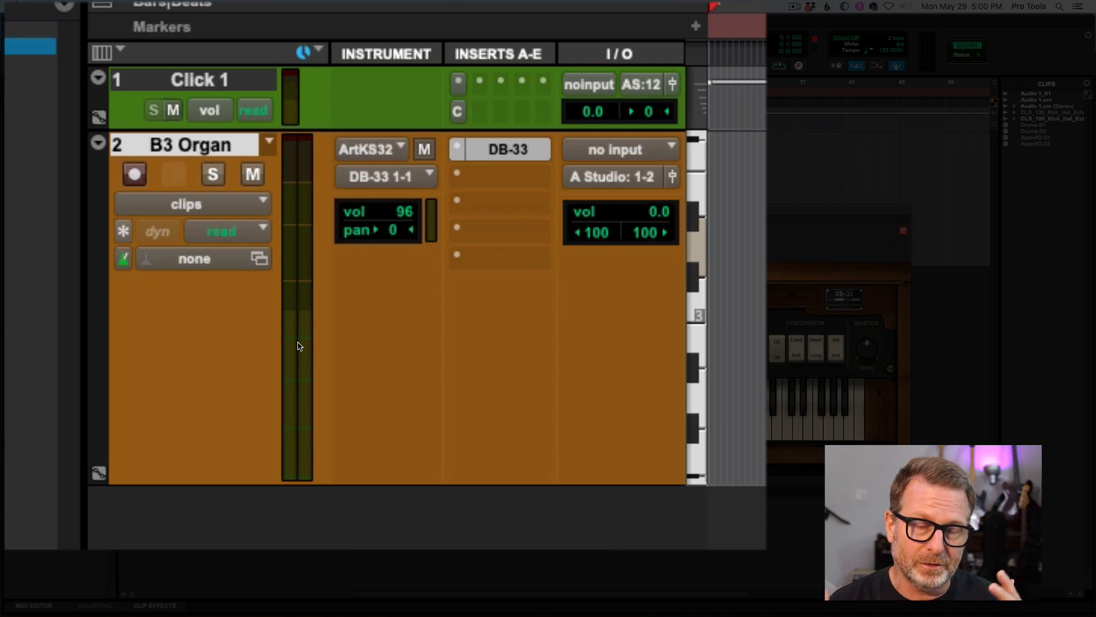
pyautogui.click(508, 148)
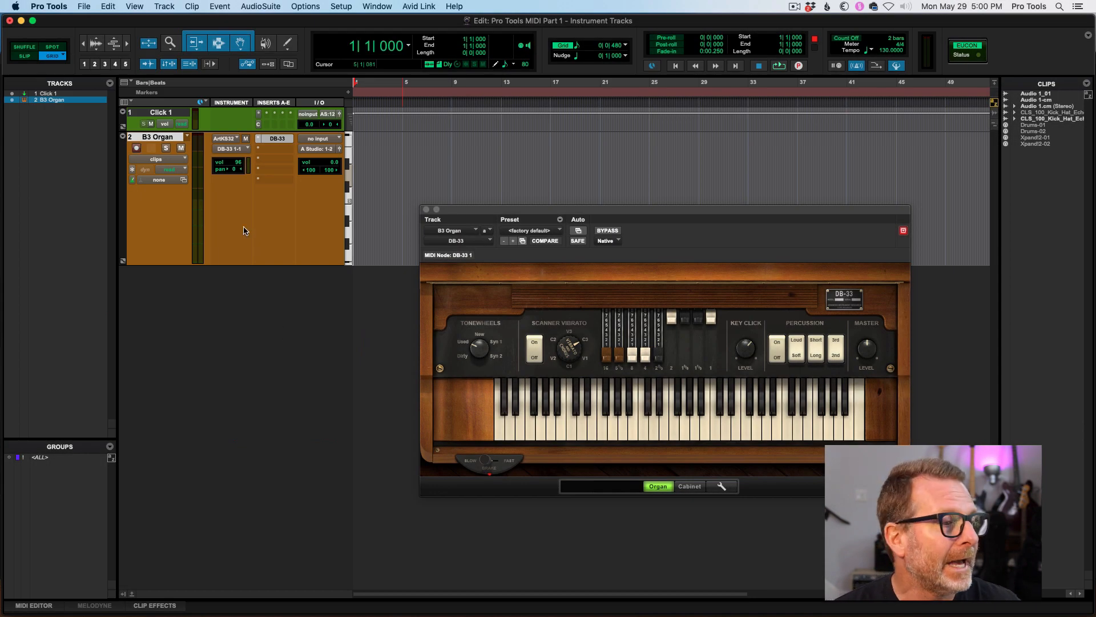
pyautogui.click(163, 7)
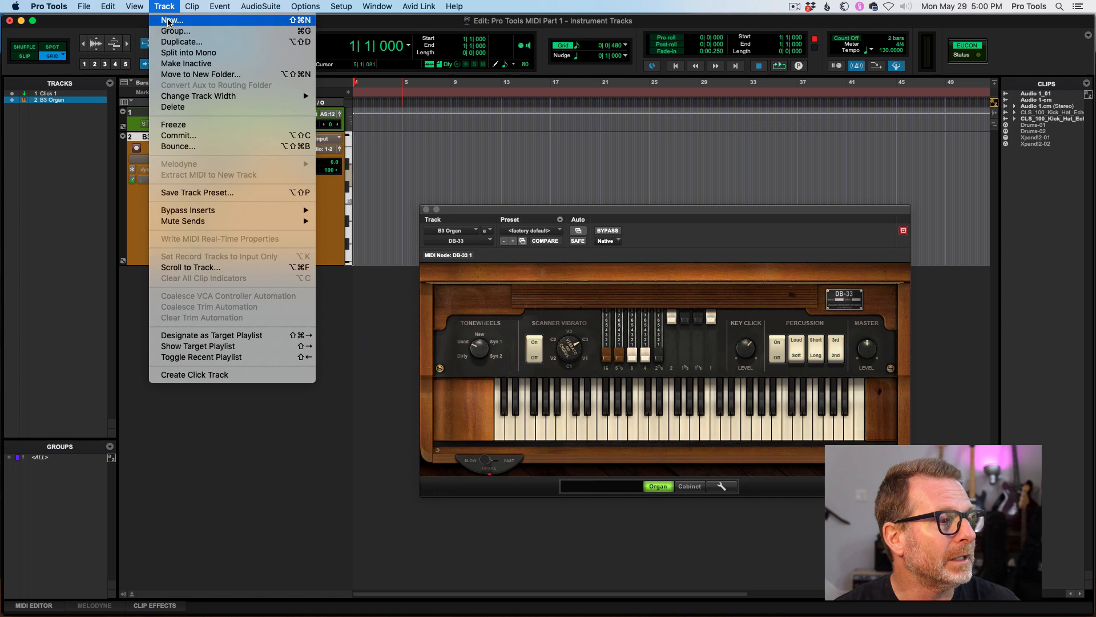
# Create a new Instrument Track named Inst 1 via Track > New.
pyautogui.click(171, 19)
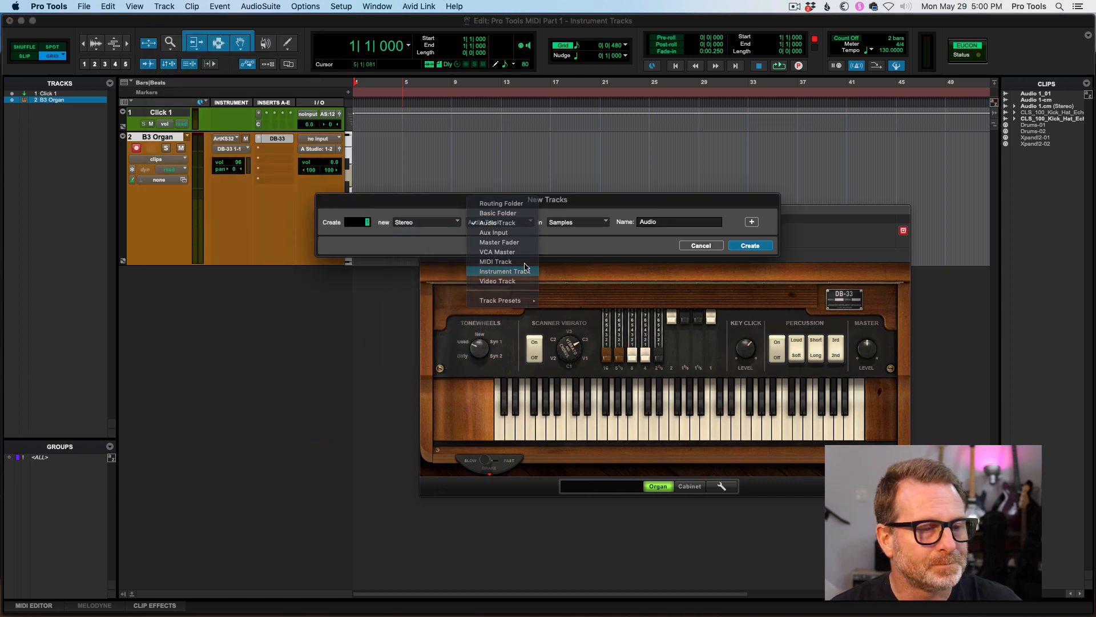
pyautogui.click(749, 244)
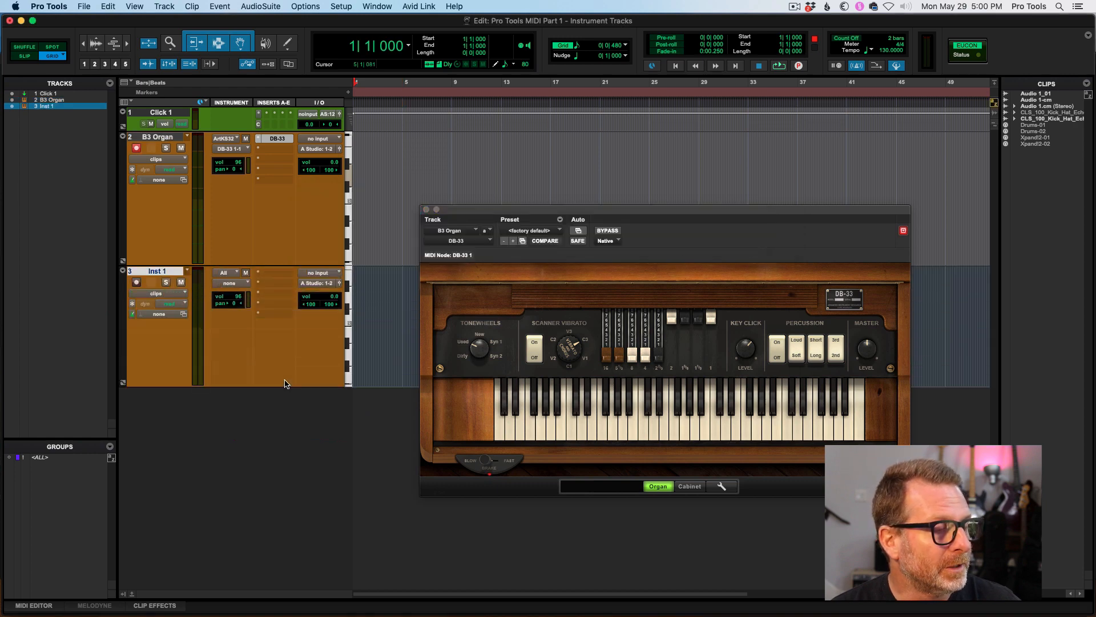
# Load Xpand!2 from multichannel Native plug-ins > Instrument onto Inst 1's insert.
pyautogui.click(275, 272)
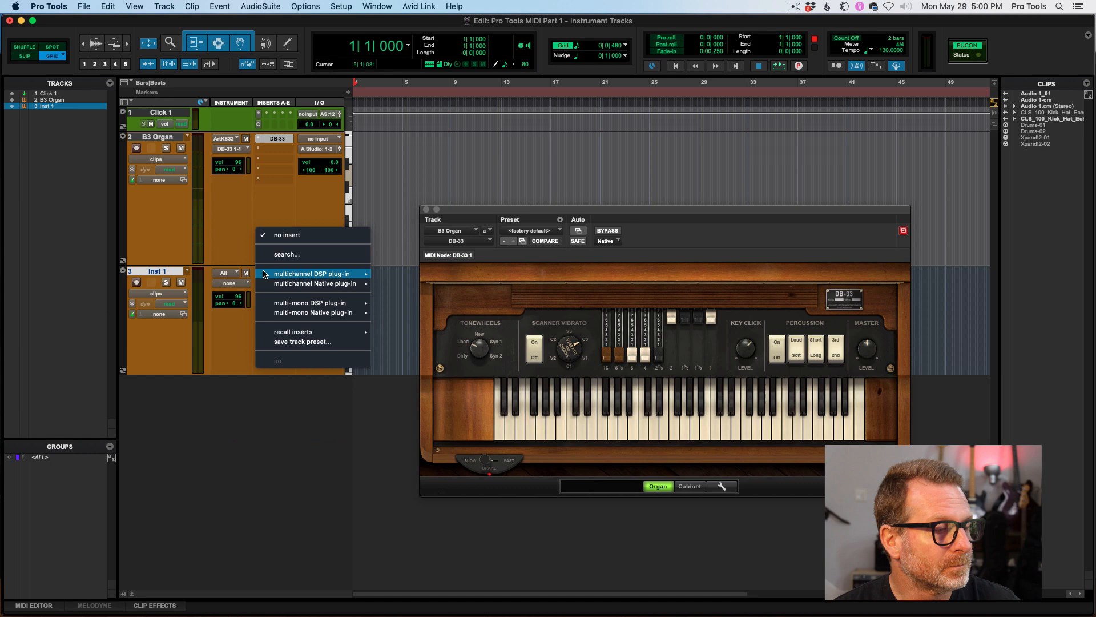
pyautogui.click(313, 283)
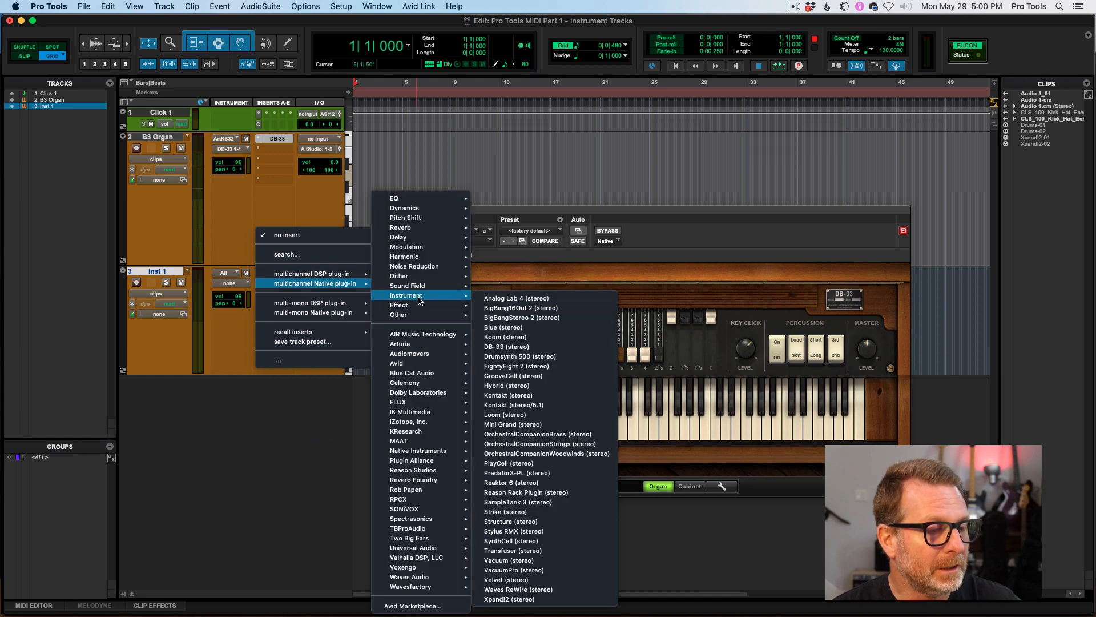
pyautogui.click(506, 347)
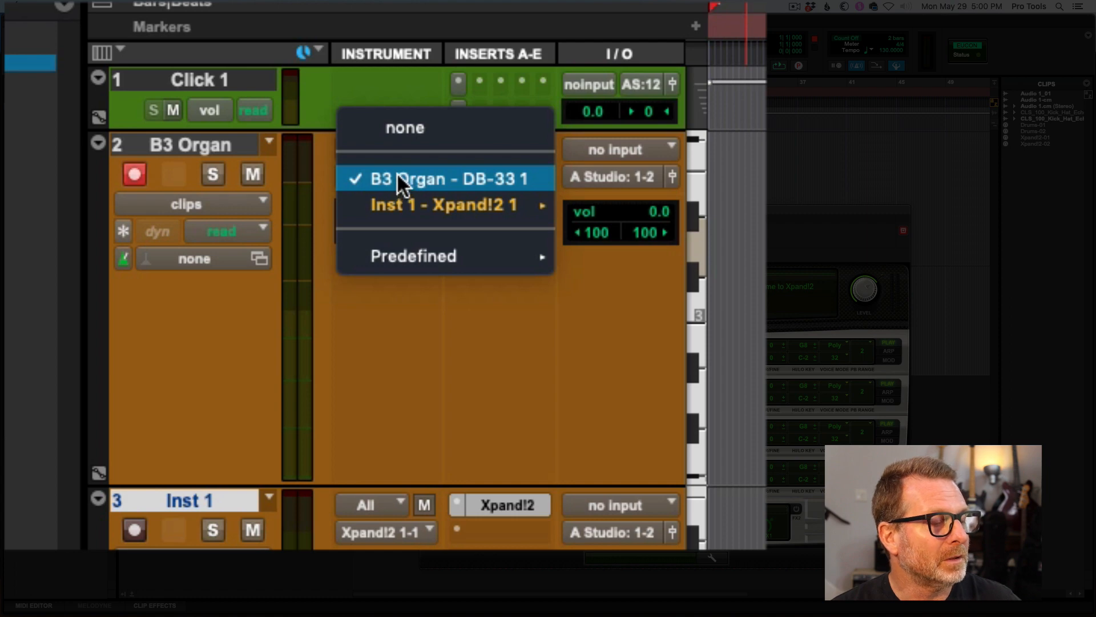
pyautogui.click(443, 178)
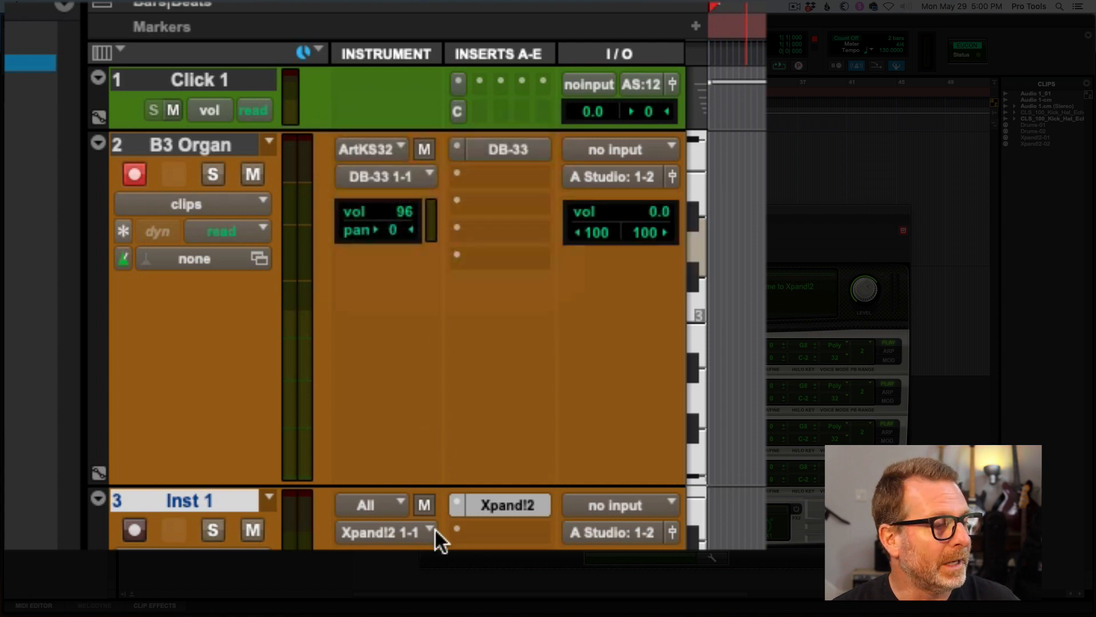
pyautogui.moveTo(388, 549)
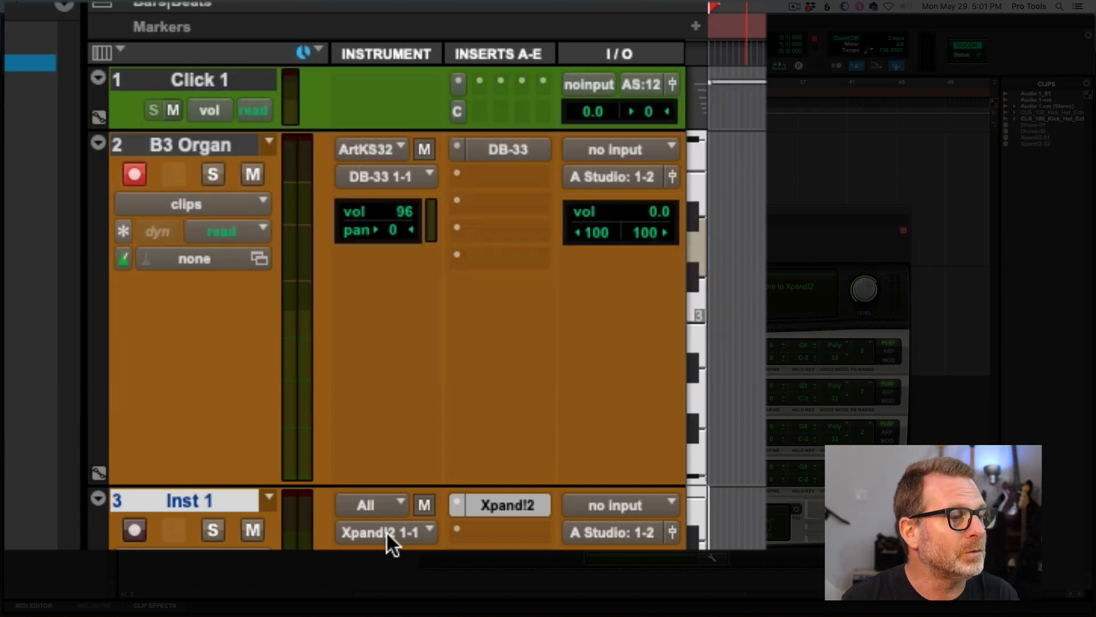
pyautogui.moveTo(409, 234)
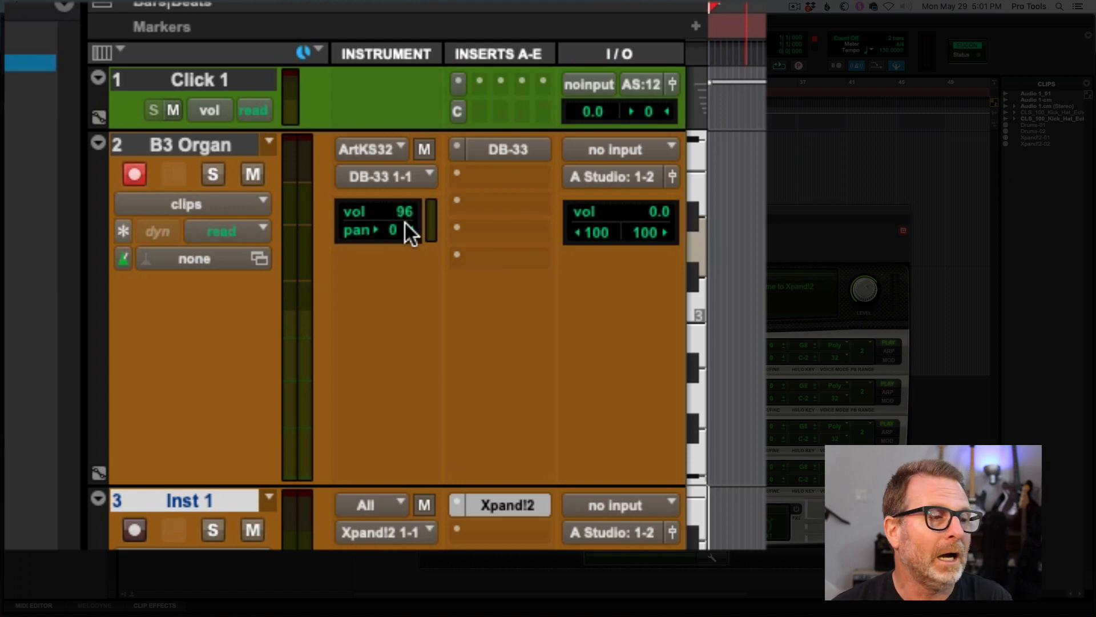
pyautogui.moveTo(573, 304)
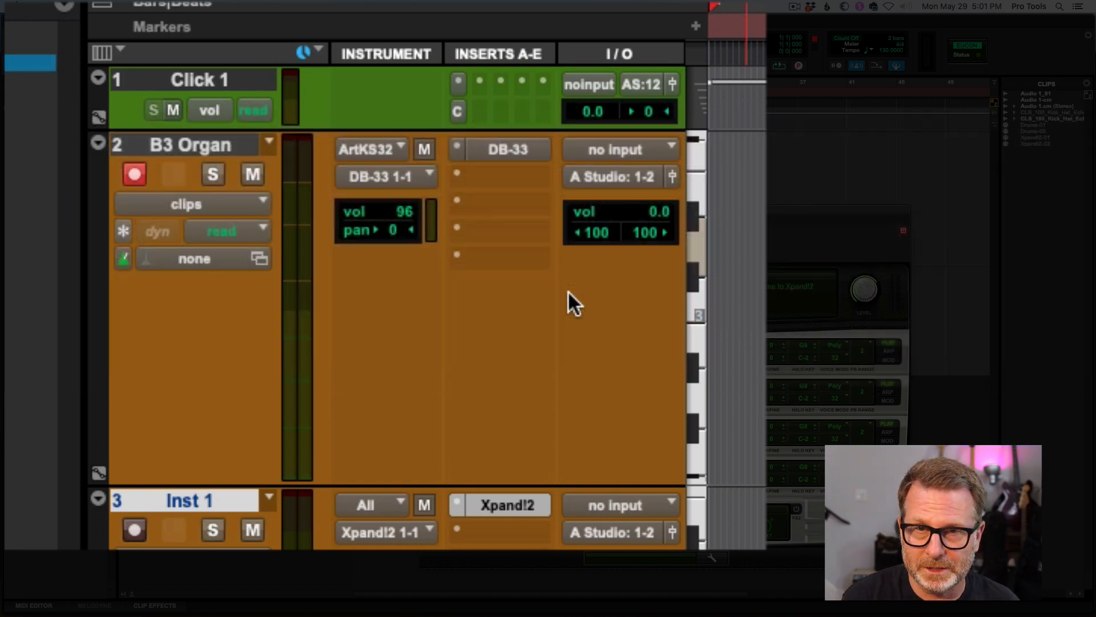
pyautogui.moveTo(583, 326)
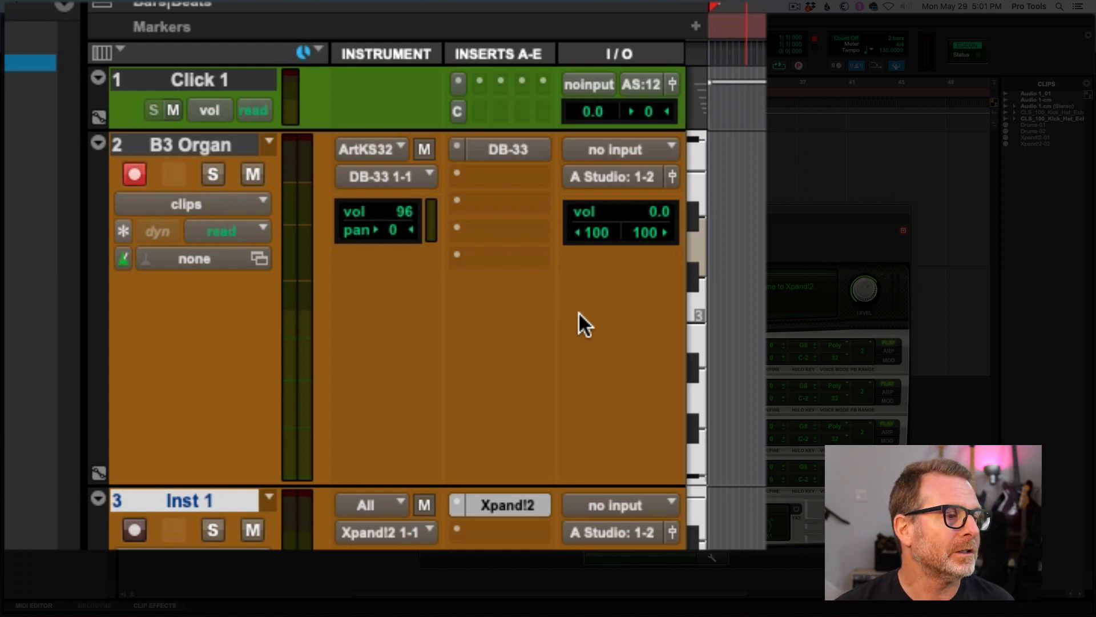
pyautogui.moveTo(577, 297)
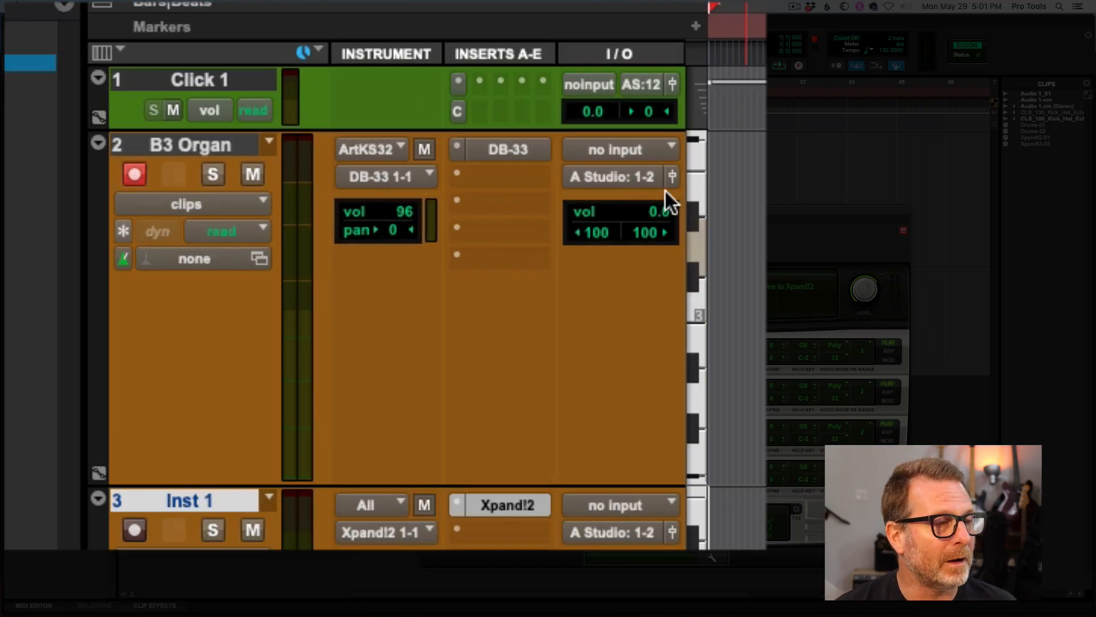
pyautogui.moveTo(619, 149)
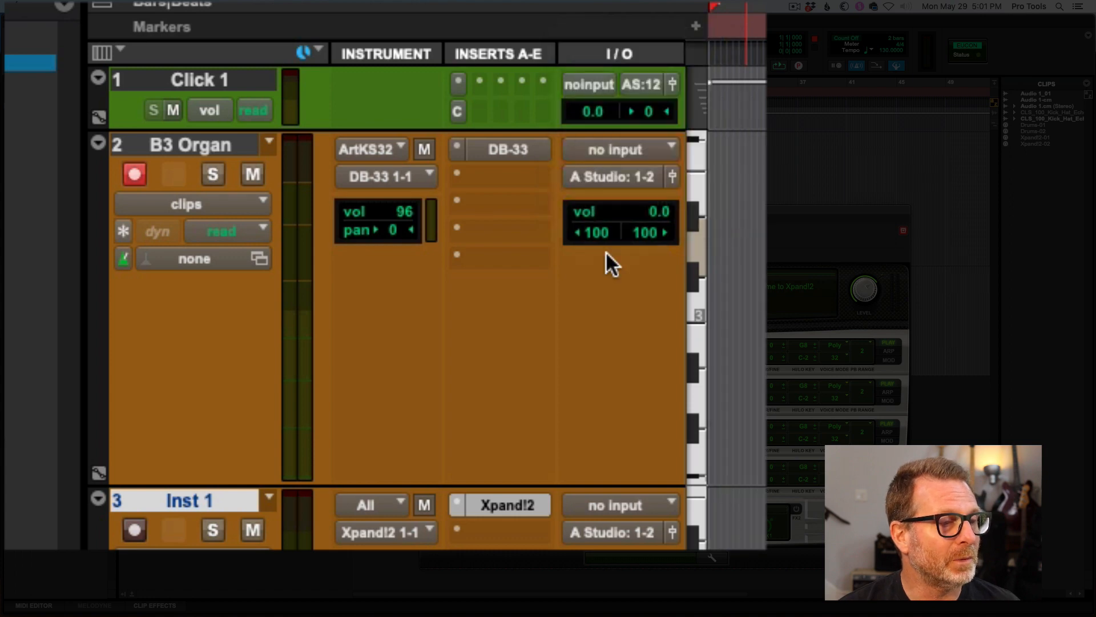
pyautogui.moveTo(615, 149)
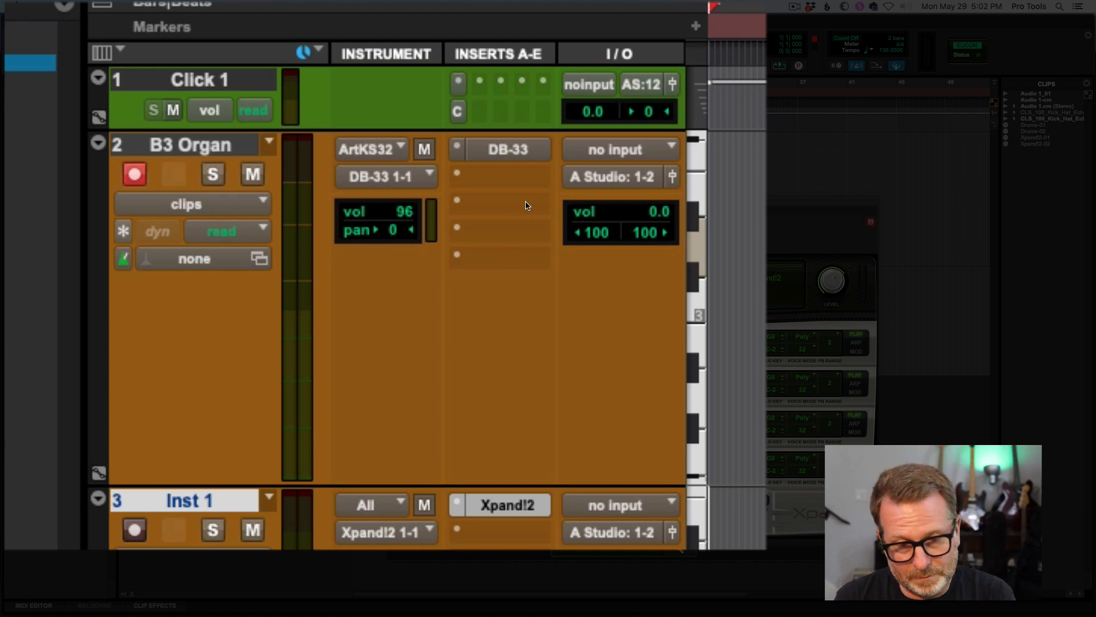
pyautogui.moveTo(514, 204)
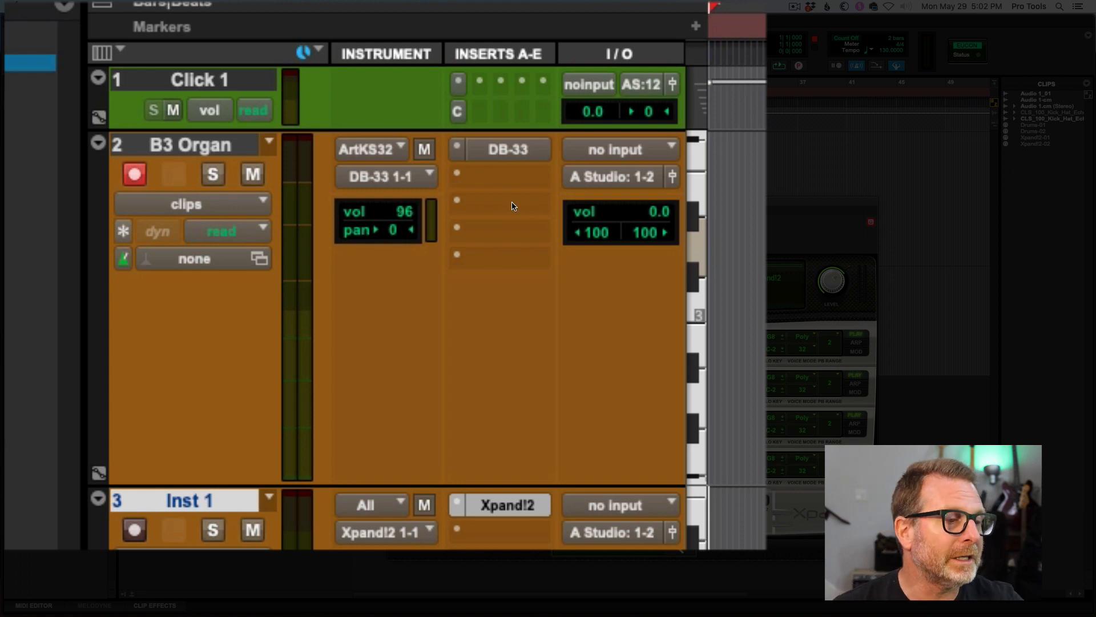